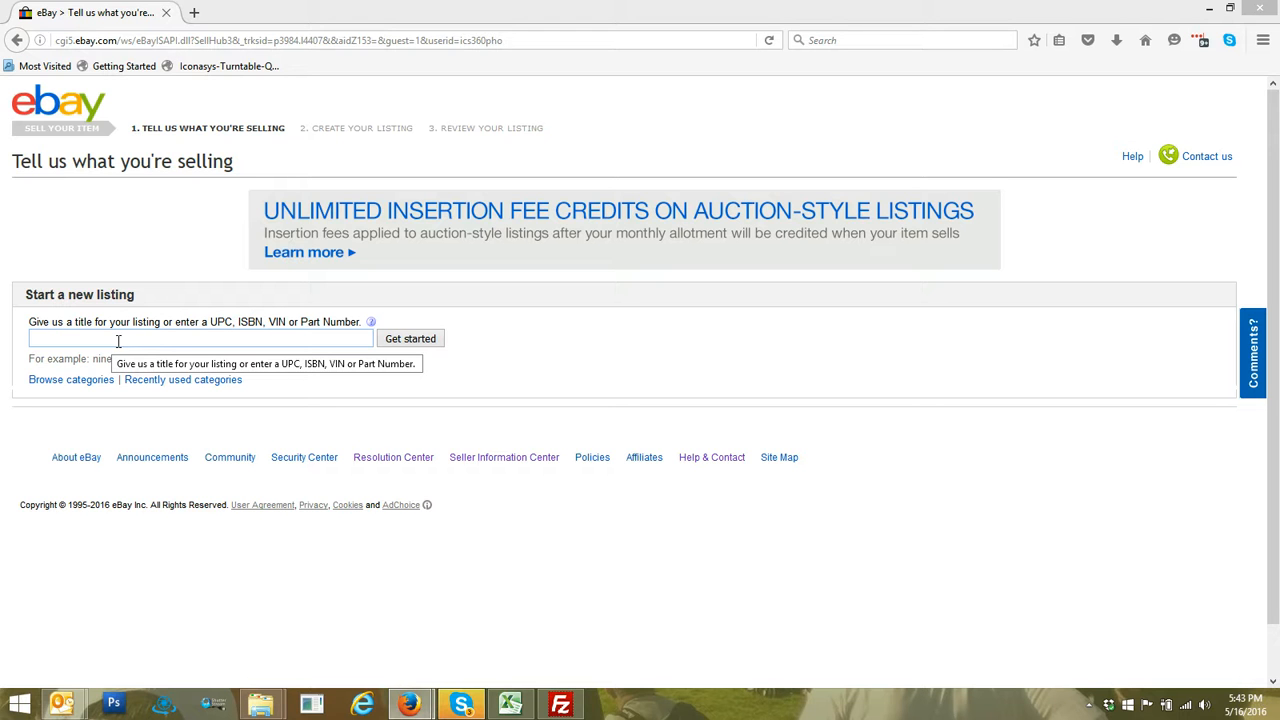
Enter the listing title "Womens Shoe - TEST" and get started.
{"action": "left_click", "coordinate": [200, 338]}
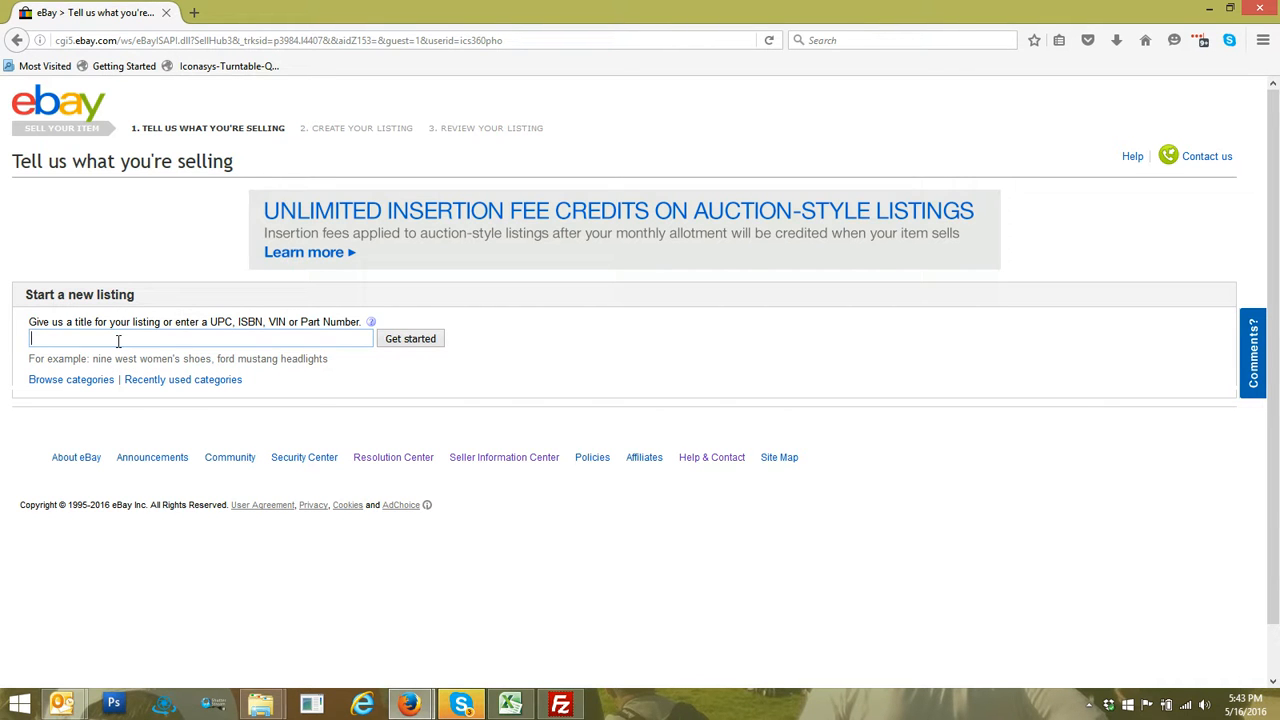
{"action": "type", "text": "Womens Shoe -"}
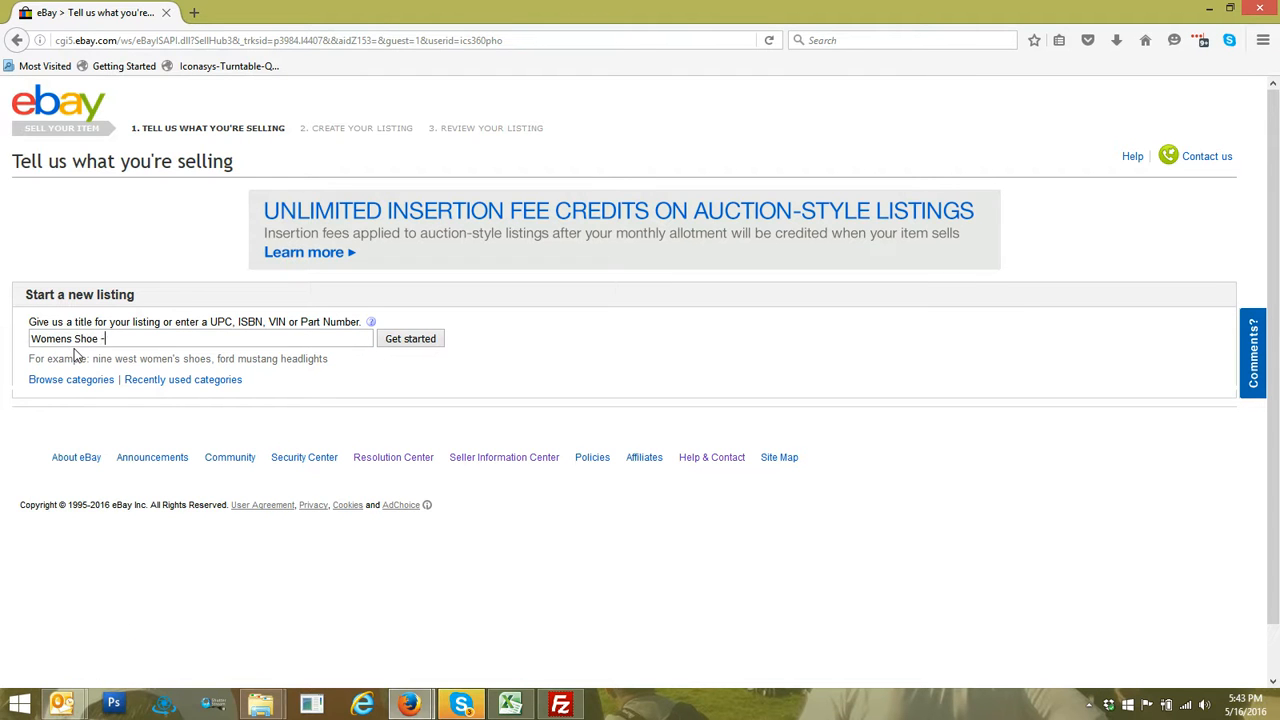
{"action": "type", "text": "TEST"}
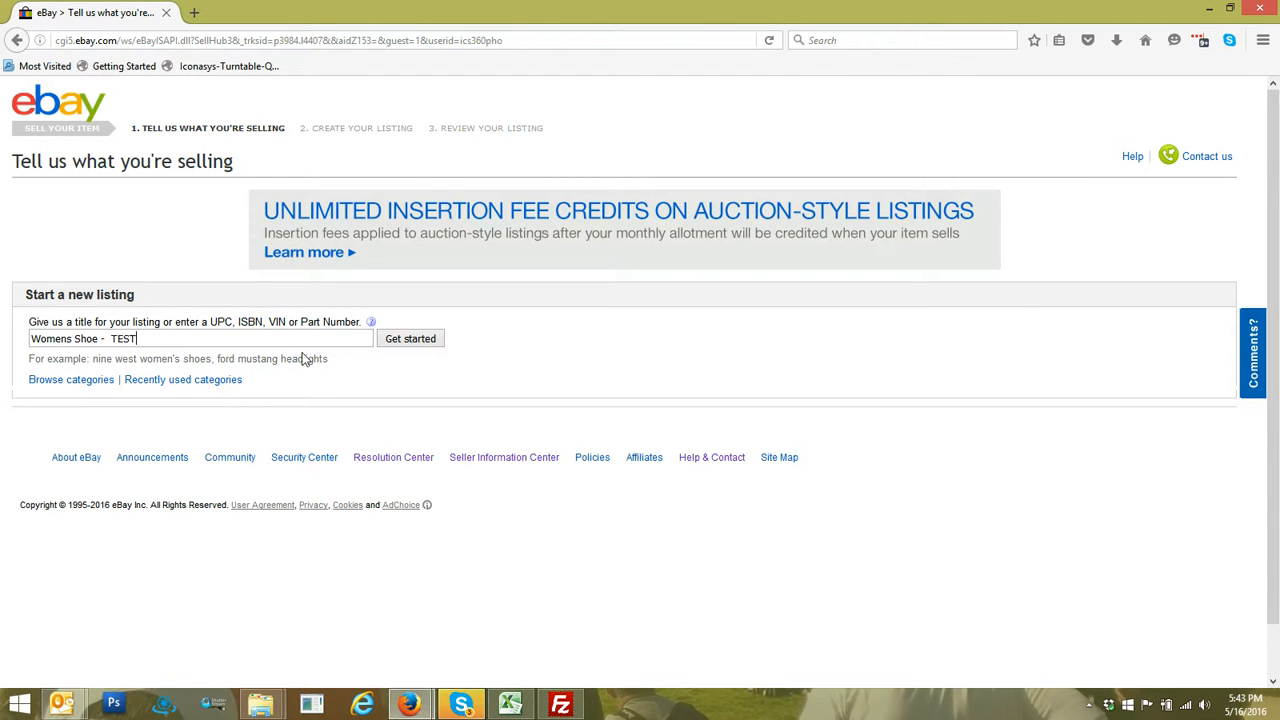
{"action": "left_click", "coordinate": [410, 338]}
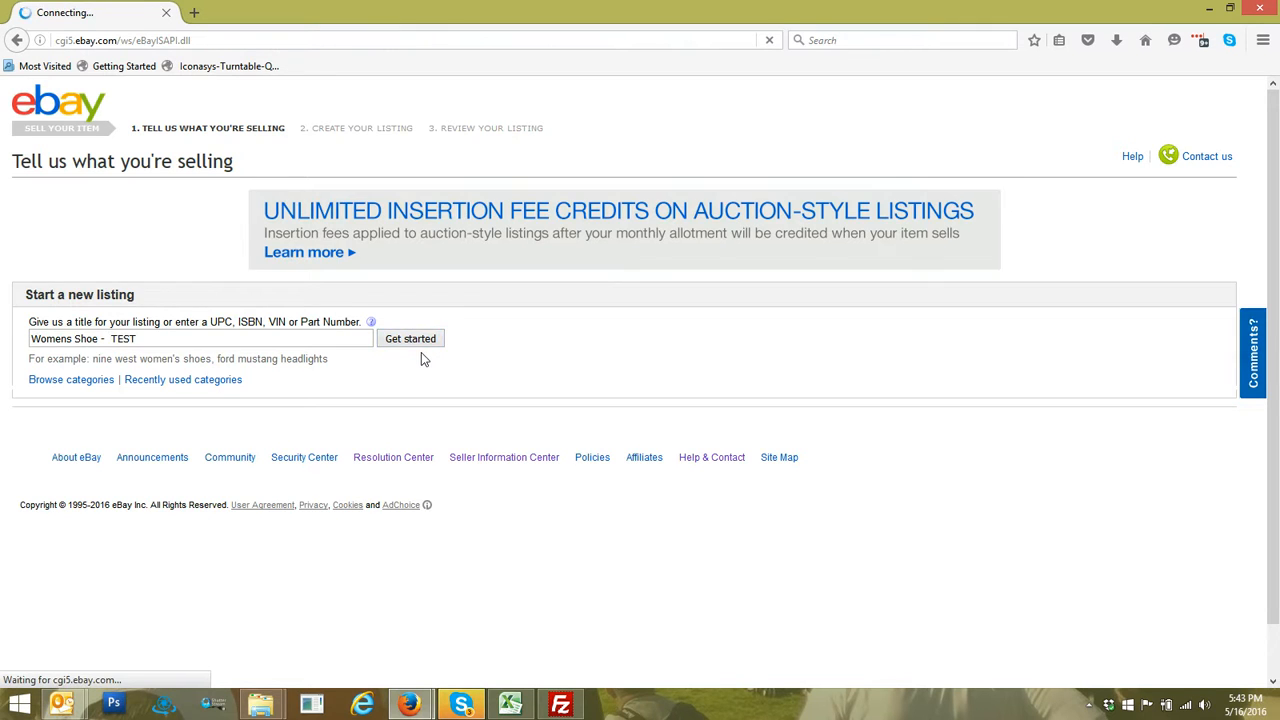
Choose the category Women's Shoes > Heels and continue to the listing form.
{"action": "left_click", "coordinate": [410, 338]}
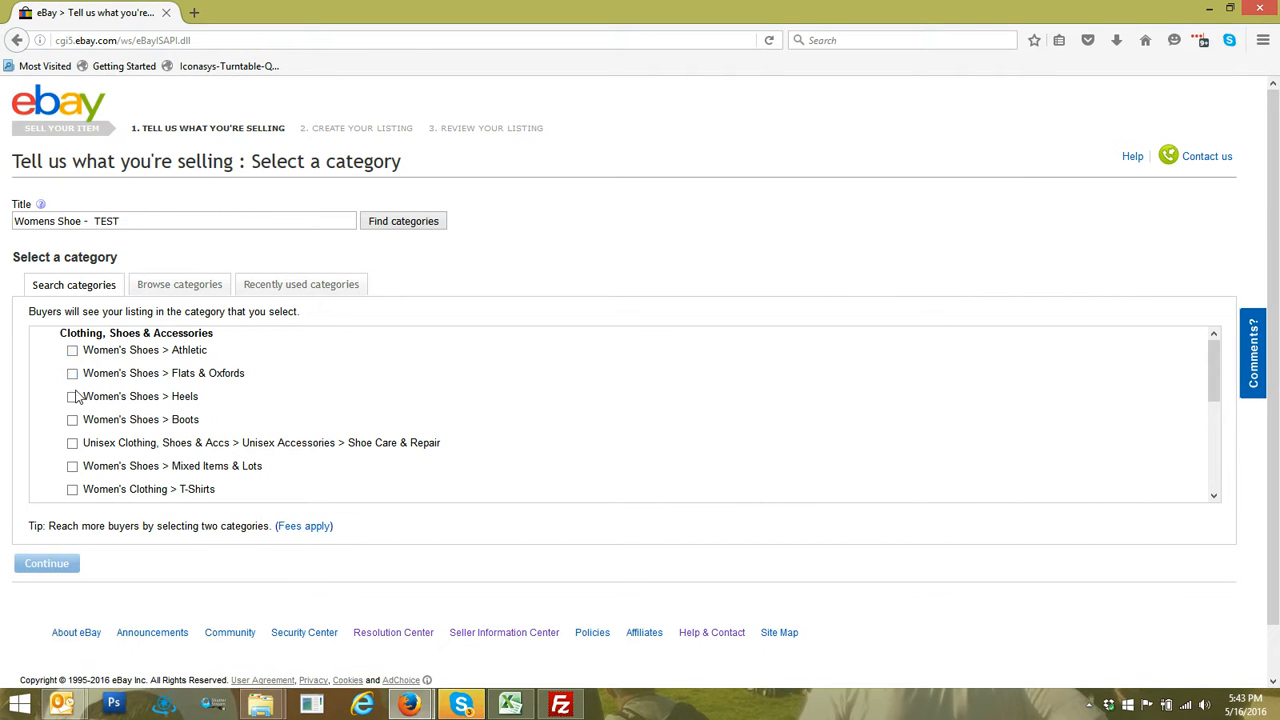
{"action": "left_click", "coordinate": [72, 396]}
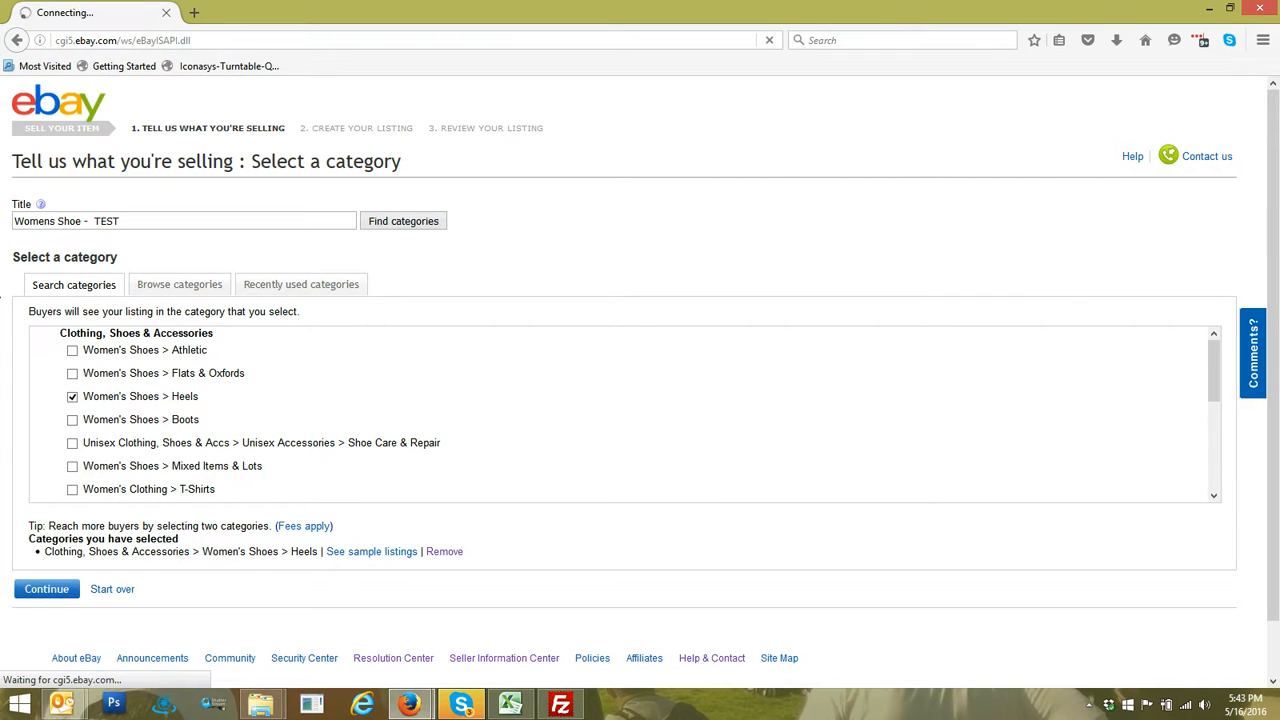
{"action": "left_click", "coordinate": [46, 588]}
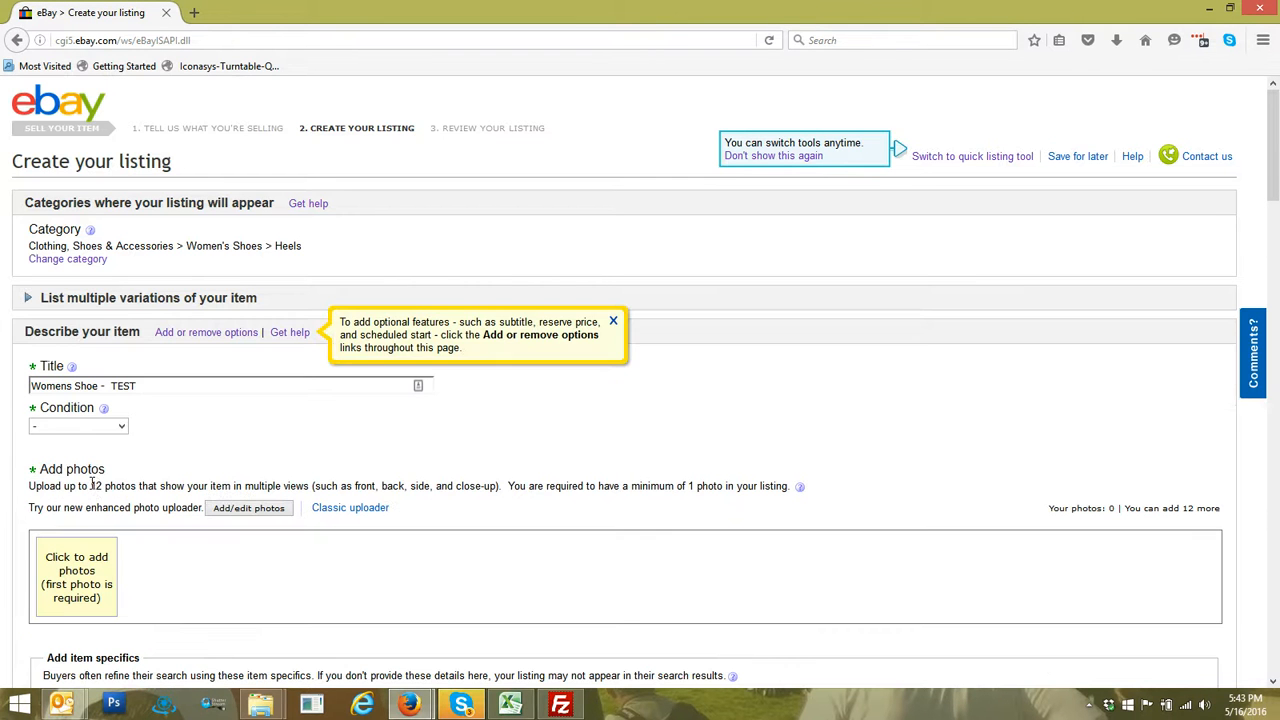
Set the item condition to Pre-owned and move down to the photos section.
{"action": "left_click", "coordinate": [78, 426]}
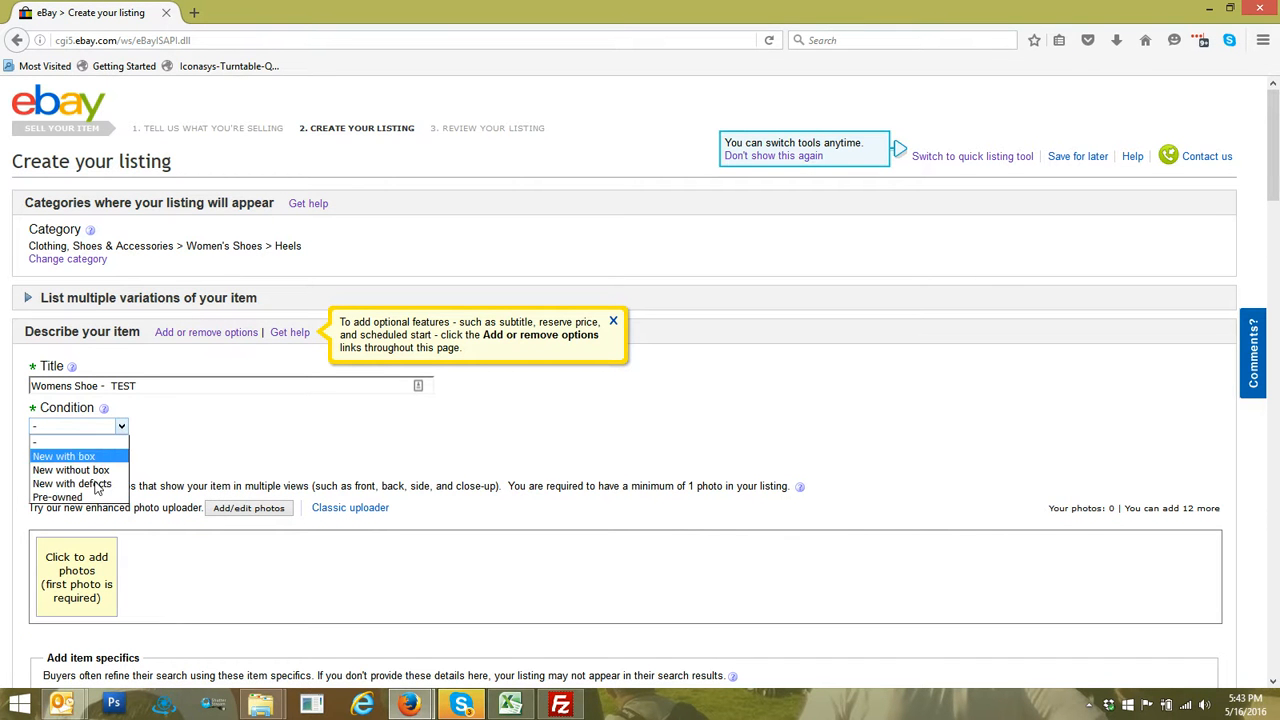
{"action": "left_click", "coordinate": [56, 496]}
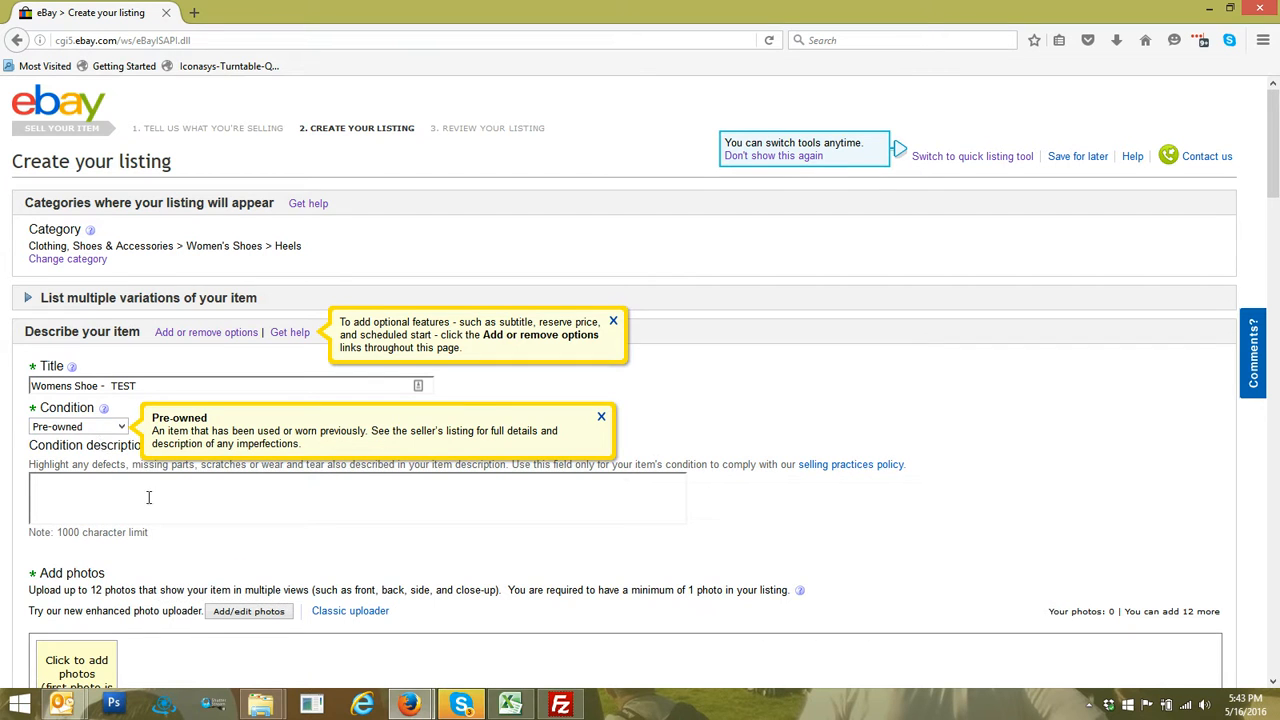
{"action": "scroll", "scroll_direction": "down", "scroll_amount": 3}
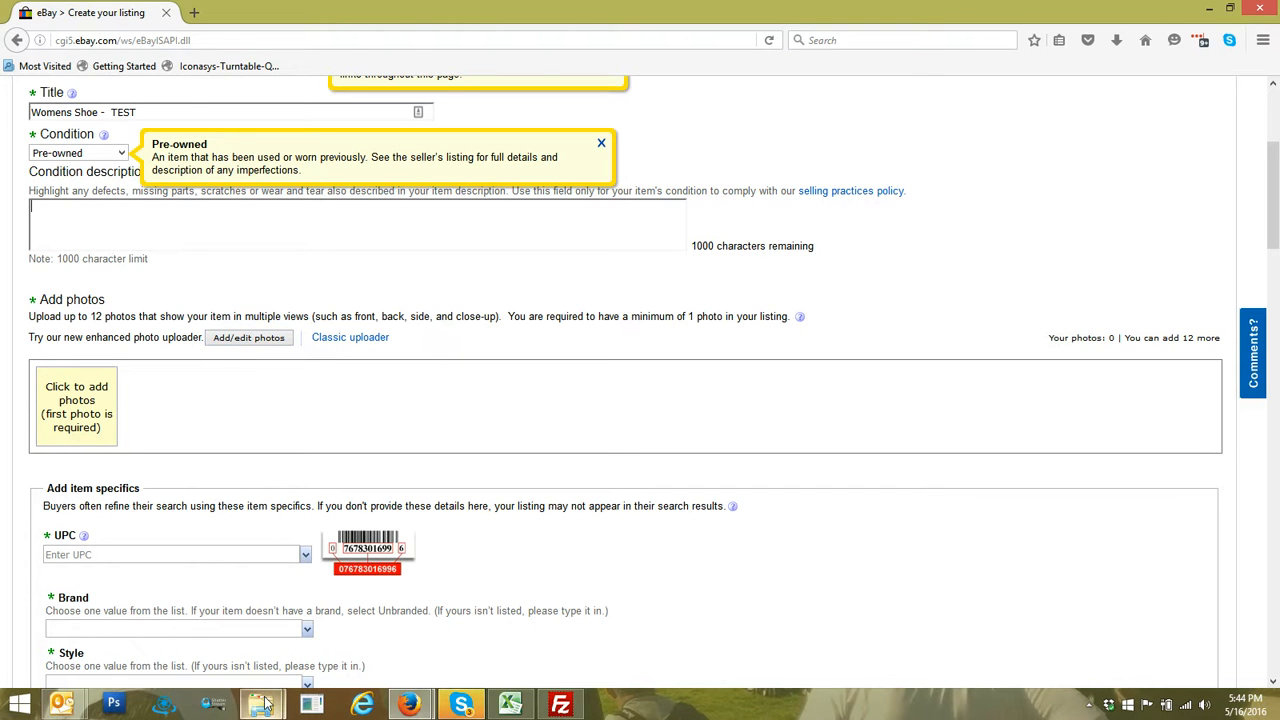
Show the ebay images folder as large icons and peek into the Shoe-360-Photography-Tan-Boot folder.
{"action": "left_click", "coordinate": [262, 704]}
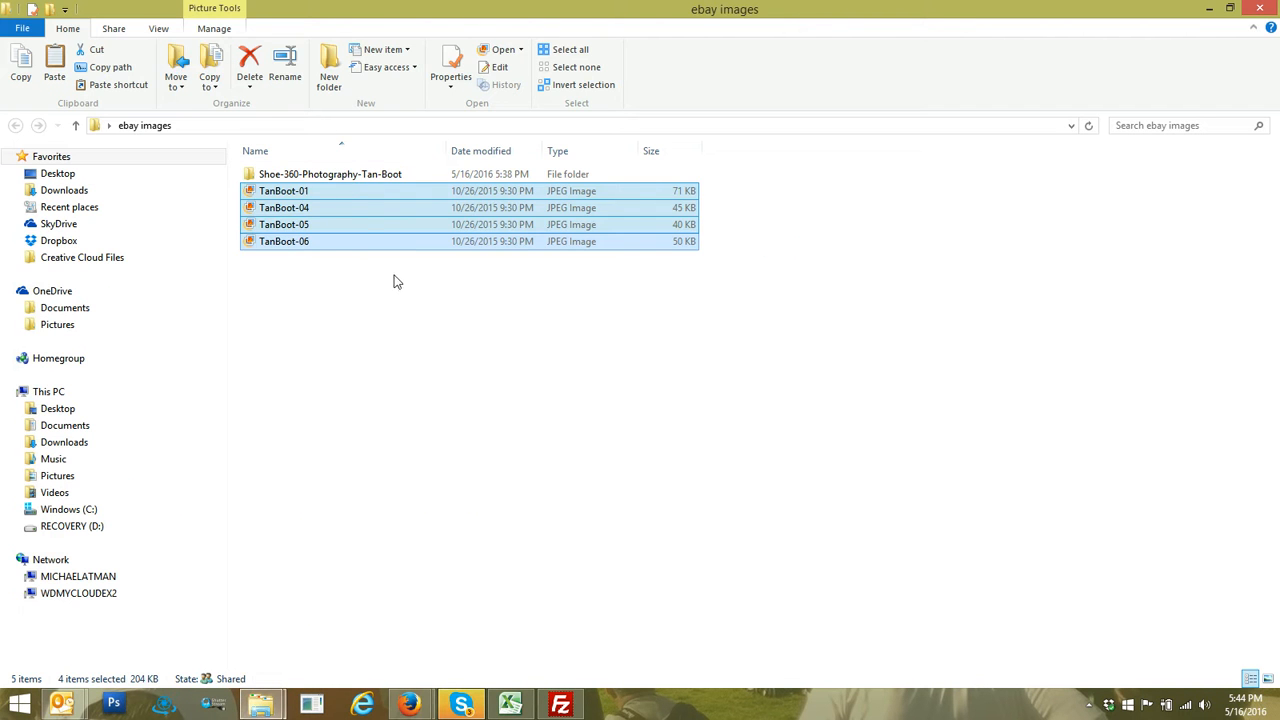
{"action": "right_click", "coordinate": [396, 280]}
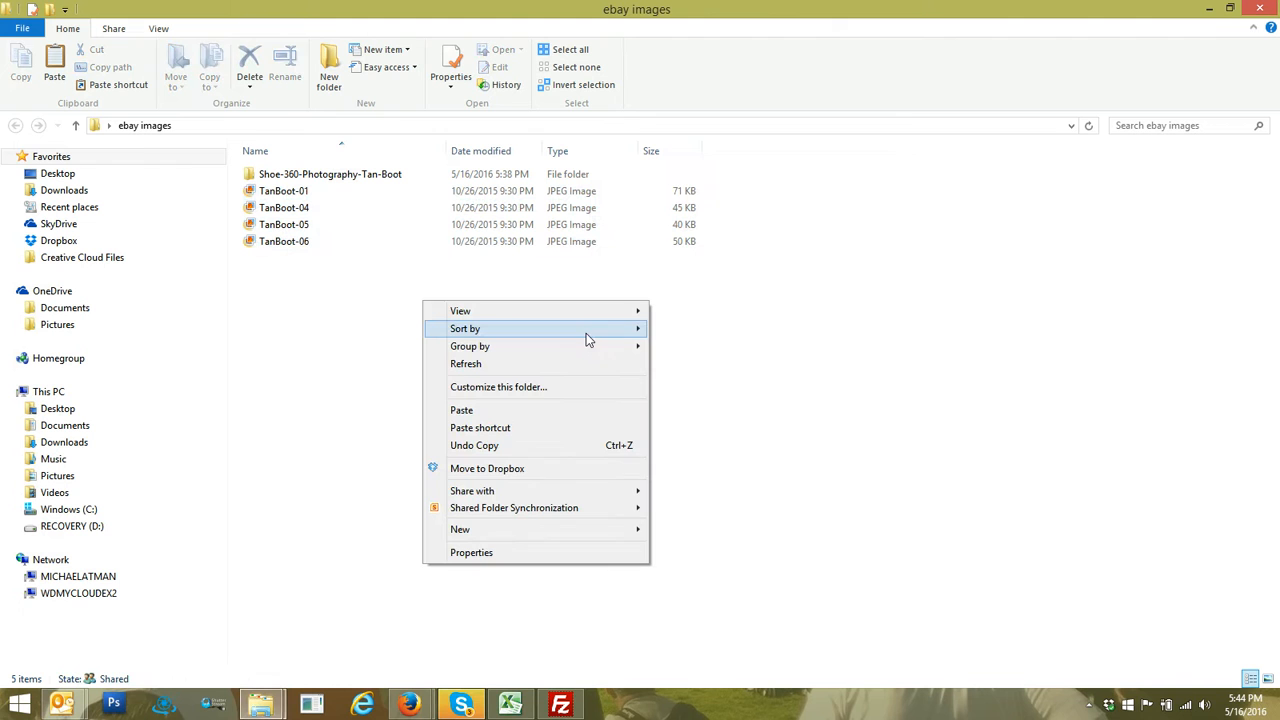
{"action": "mouse_move", "coordinate": [460, 310]}
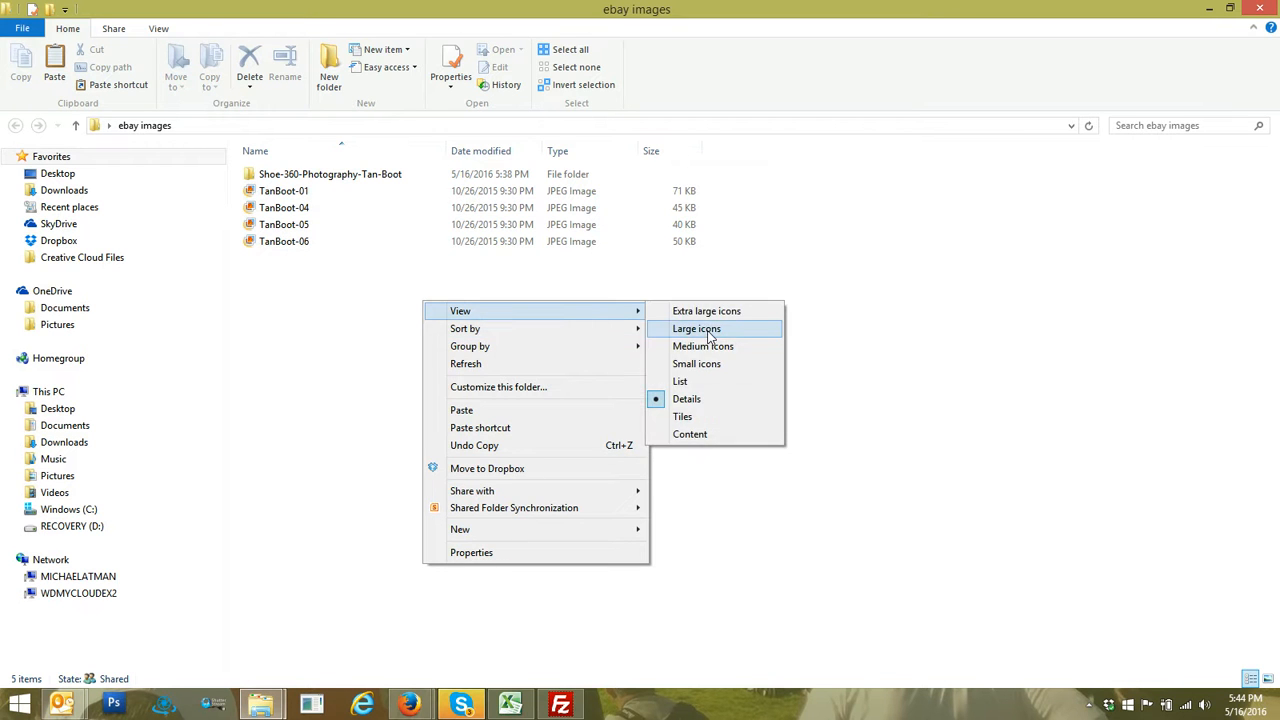
{"action": "left_click", "coordinate": [696, 328]}
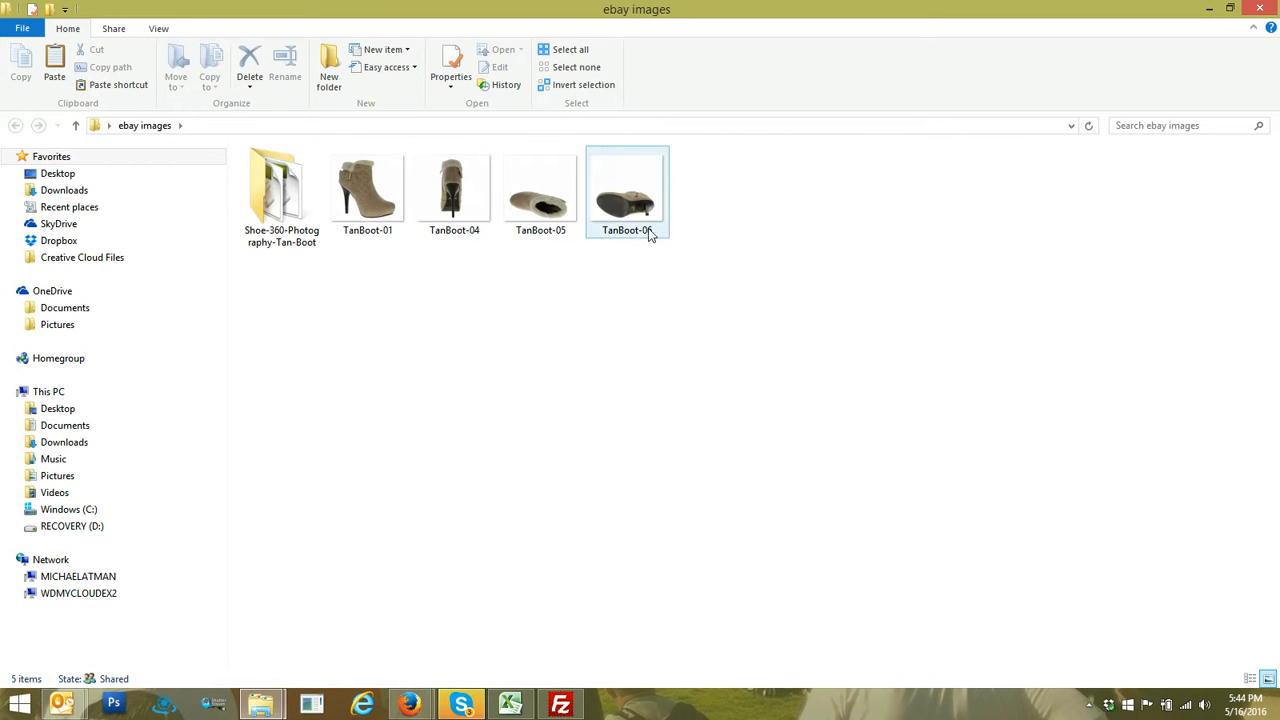
{"action": "double_click", "coordinate": [280, 184]}
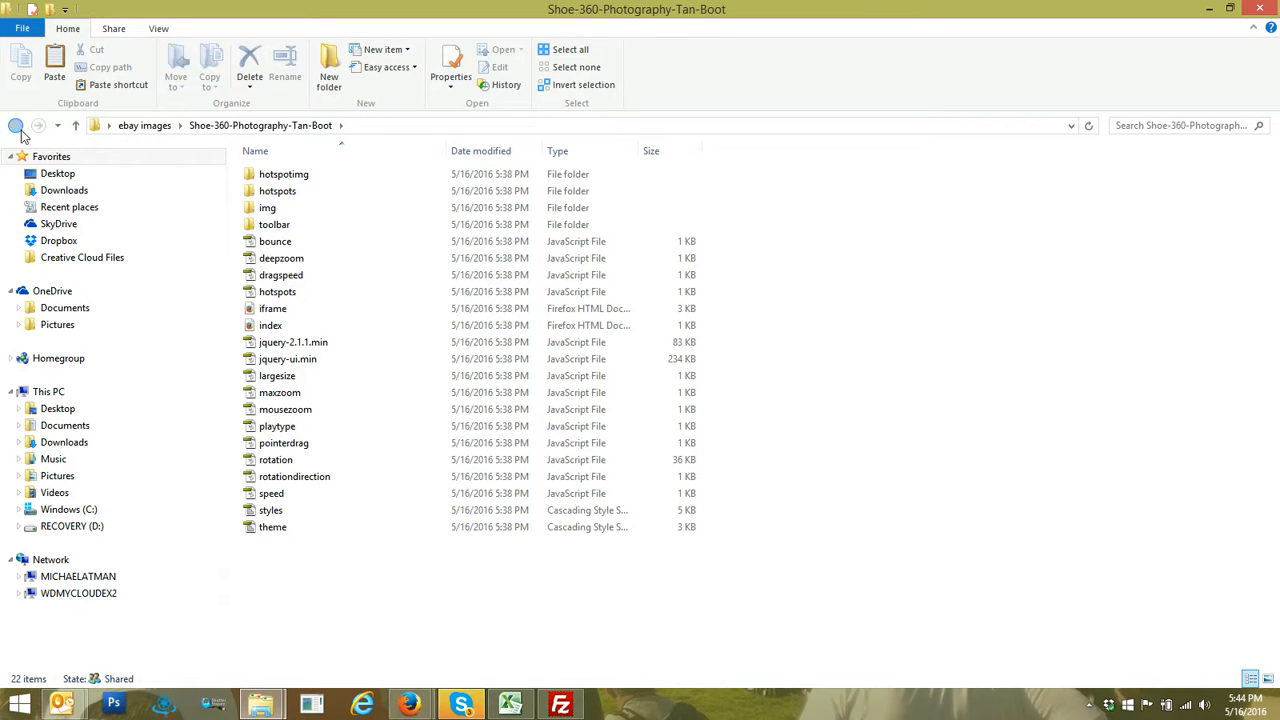
{"action": "left_click", "coordinate": [16, 124]}
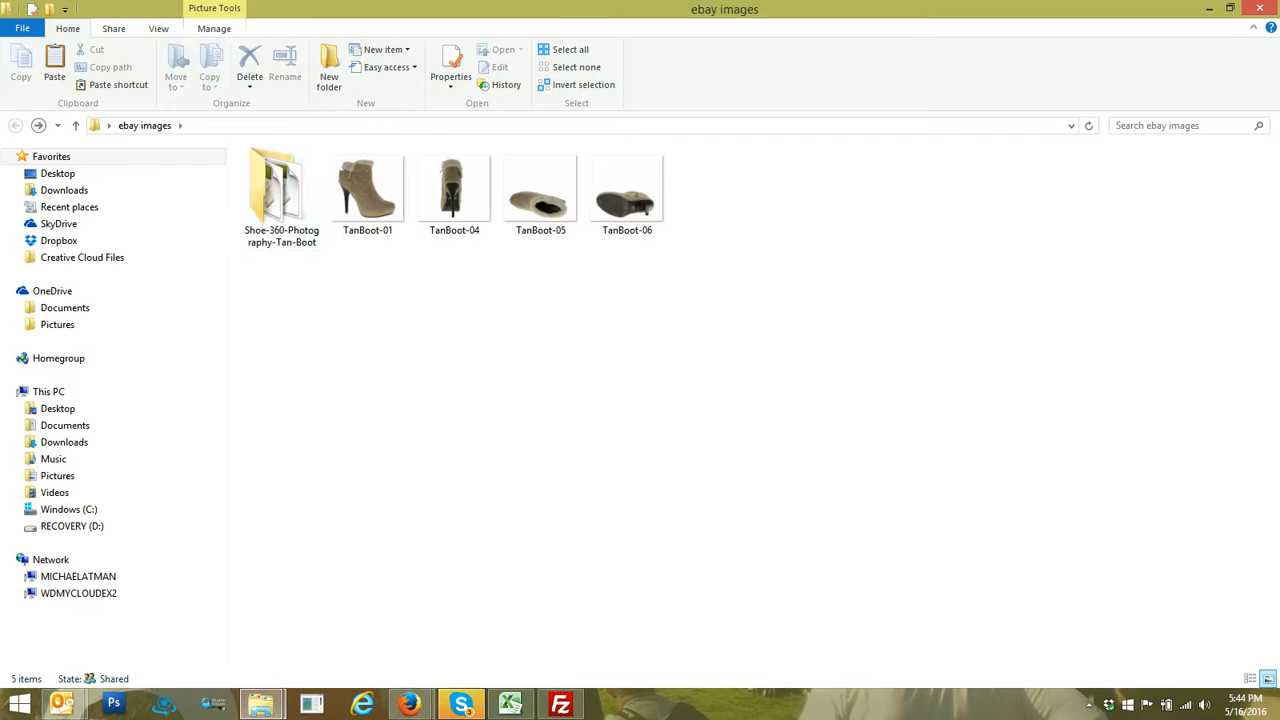
{"action": "mouse_move", "coordinate": [576, 686]}
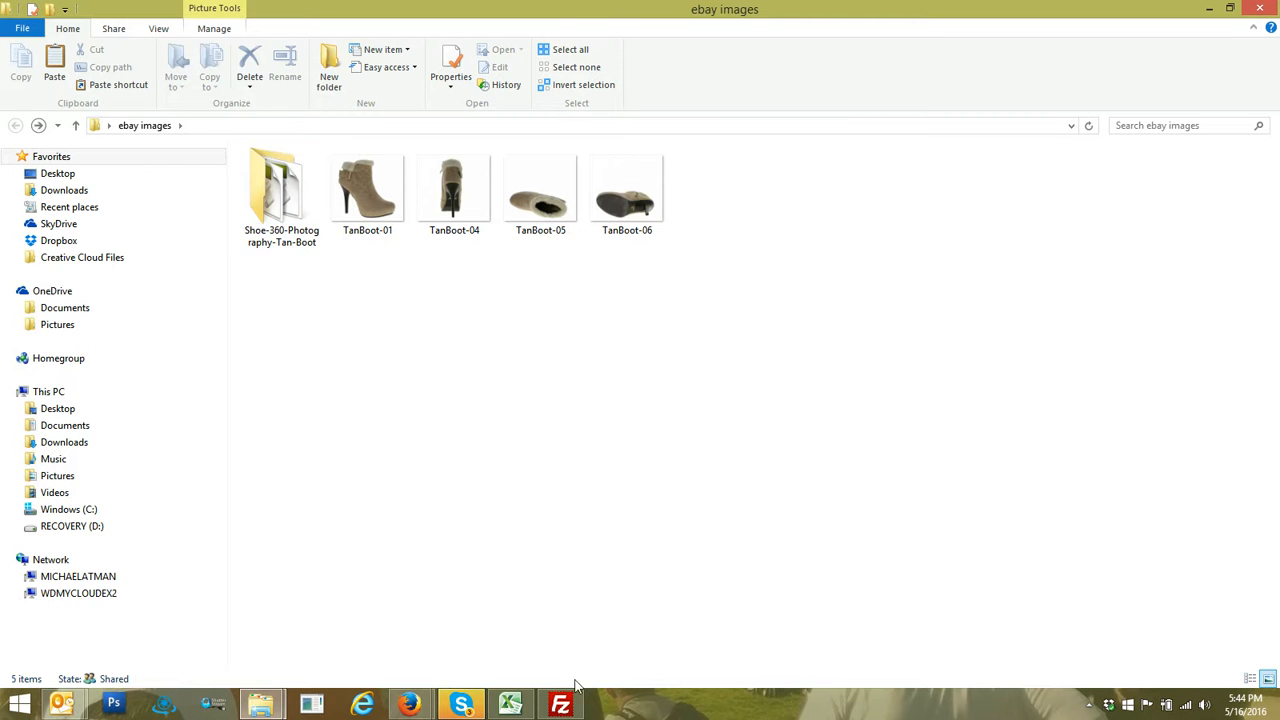
In FileZilla, browse into the remote Shoe-360-Photography-Tan-Boot folder and bring up iframe.html's options.
{"action": "left_click", "coordinate": [560, 704]}
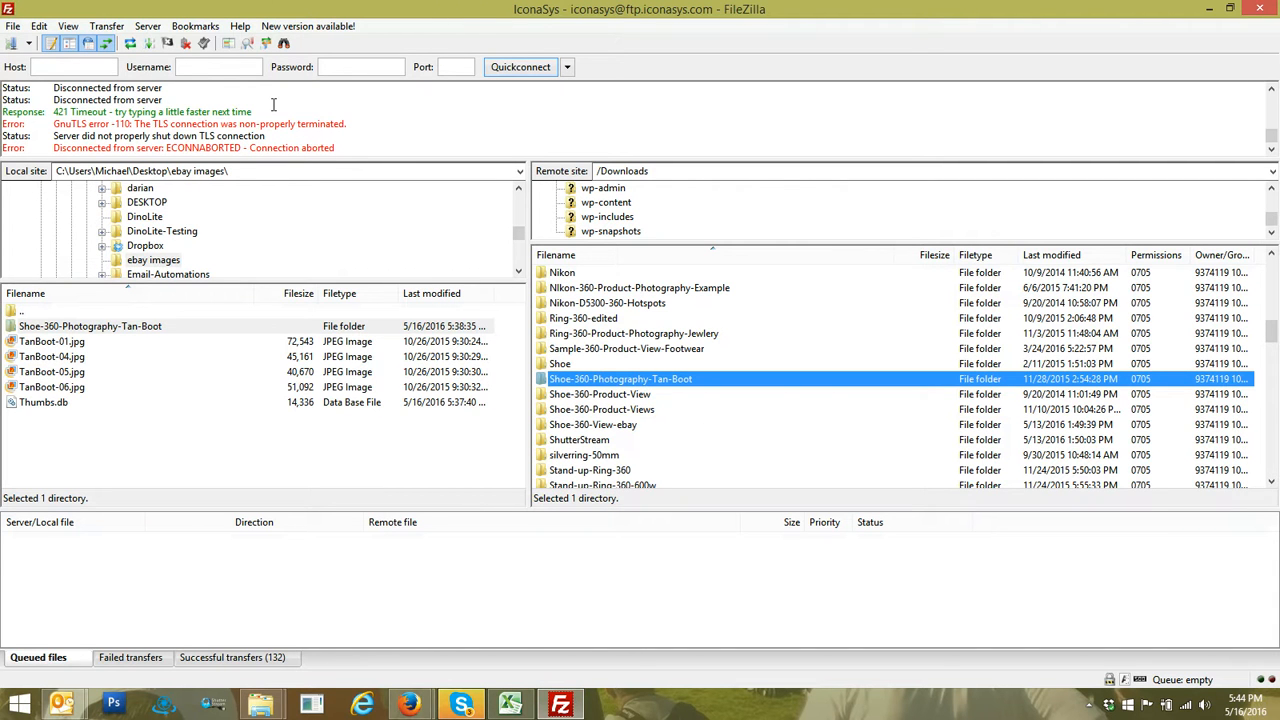
{"action": "mouse_move", "coordinate": [424, 158]}
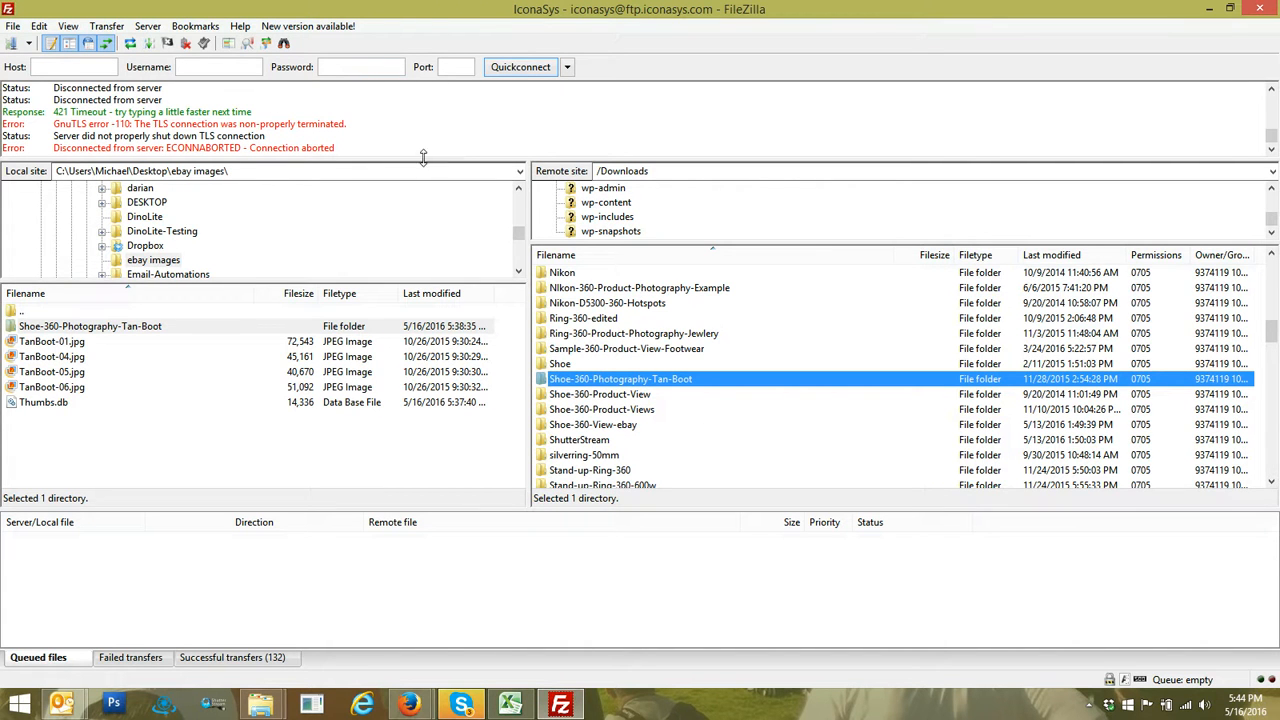
{"action": "mouse_move", "coordinate": [438, 188]}
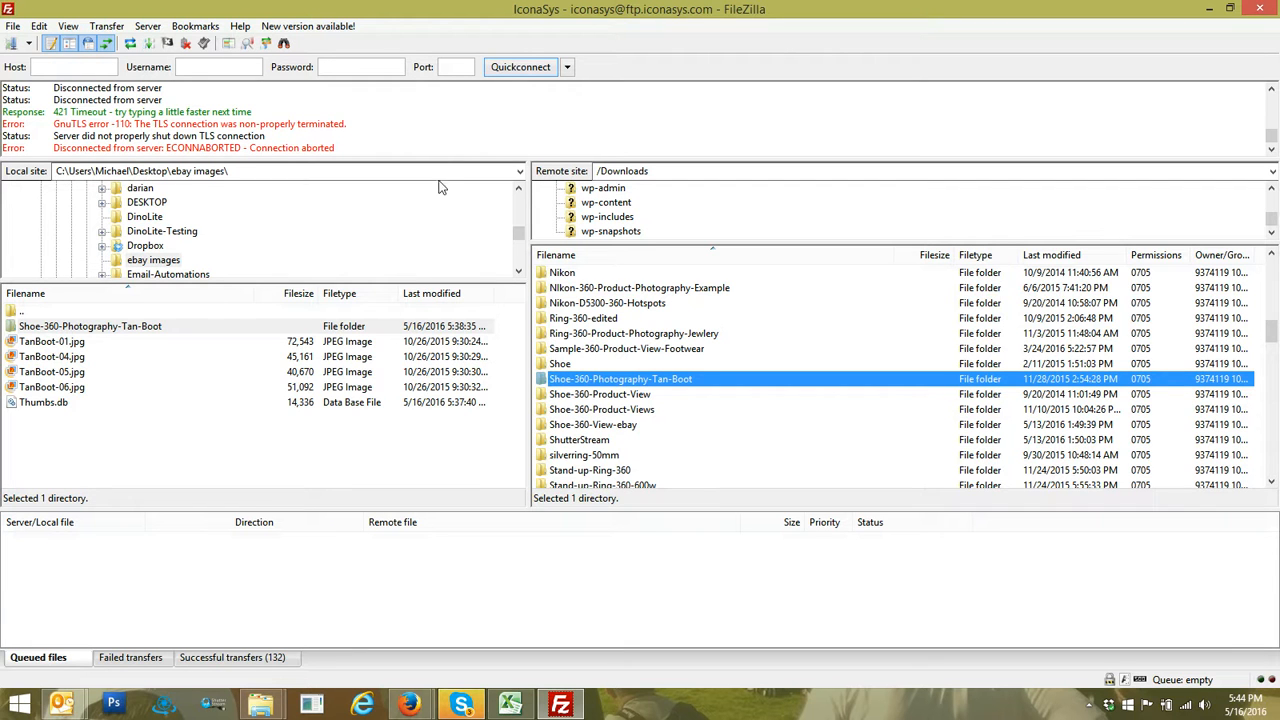
{"action": "mouse_move", "coordinate": [436, 206]}
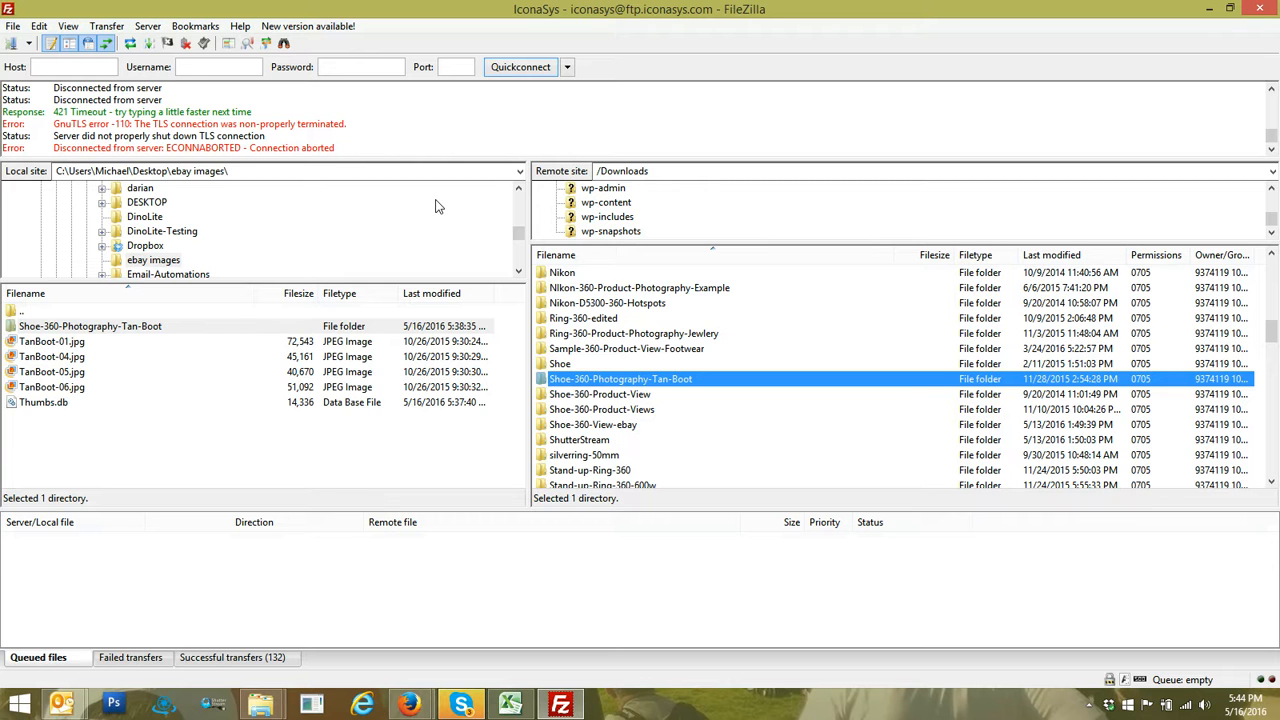
{"action": "mouse_move", "coordinate": [528, 388]}
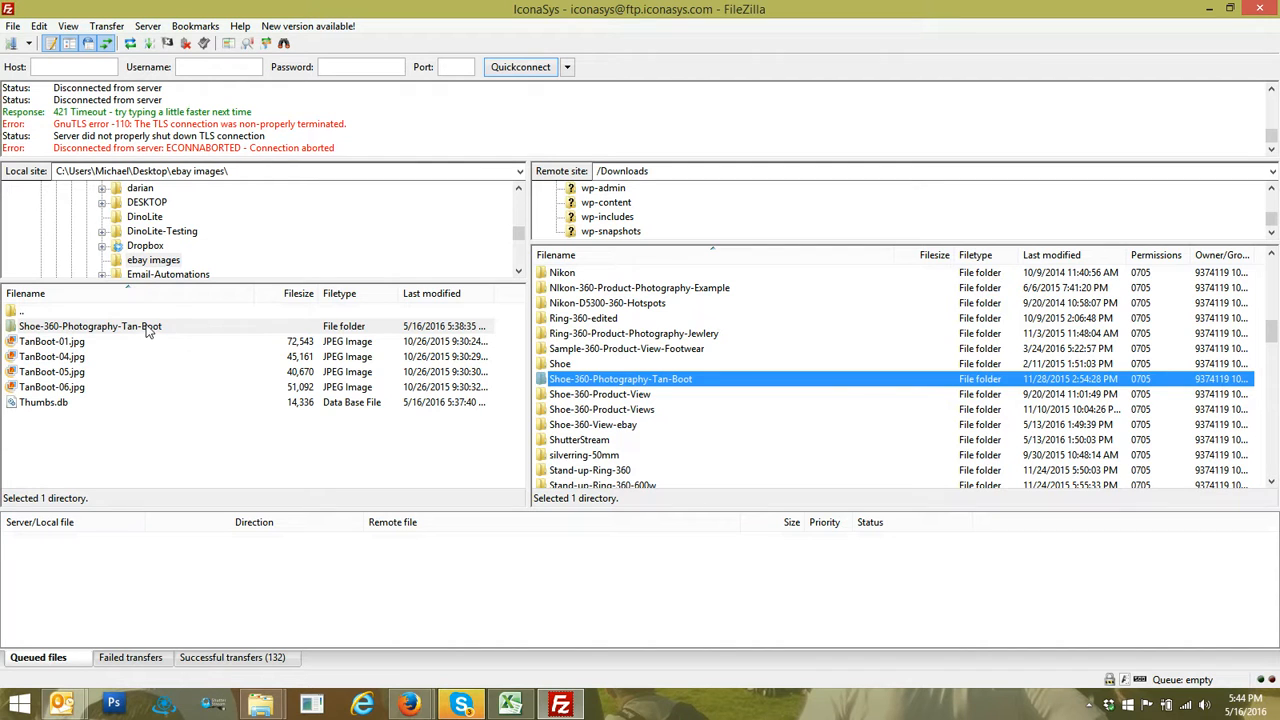
{"action": "left_click", "coordinate": [90, 326]}
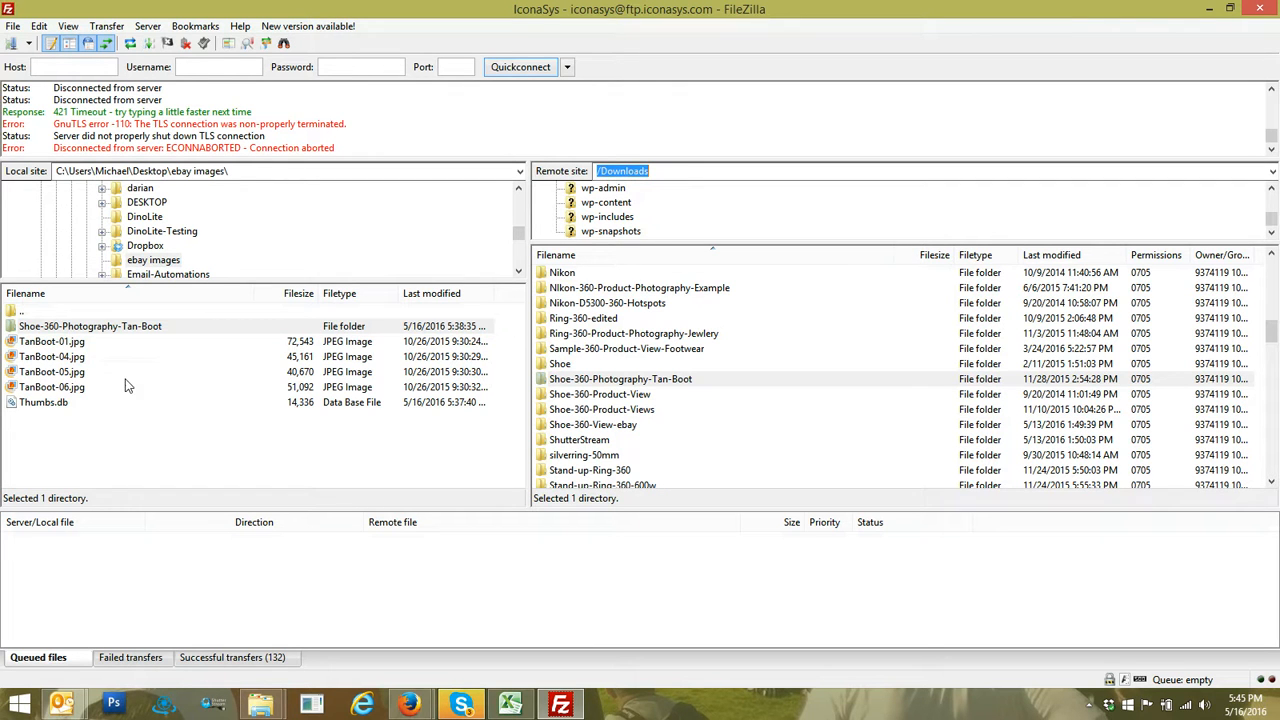
{"action": "left_click", "coordinate": [600, 392]}
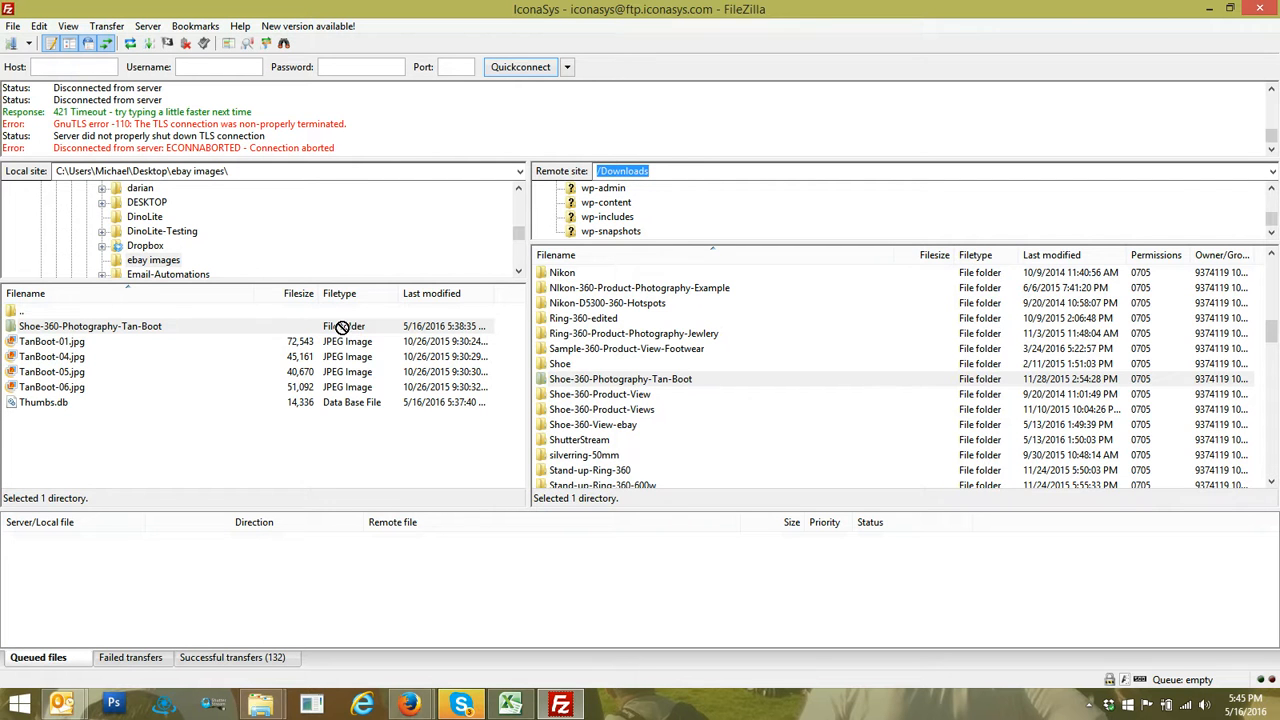
{"action": "double_click", "coordinate": [620, 378]}
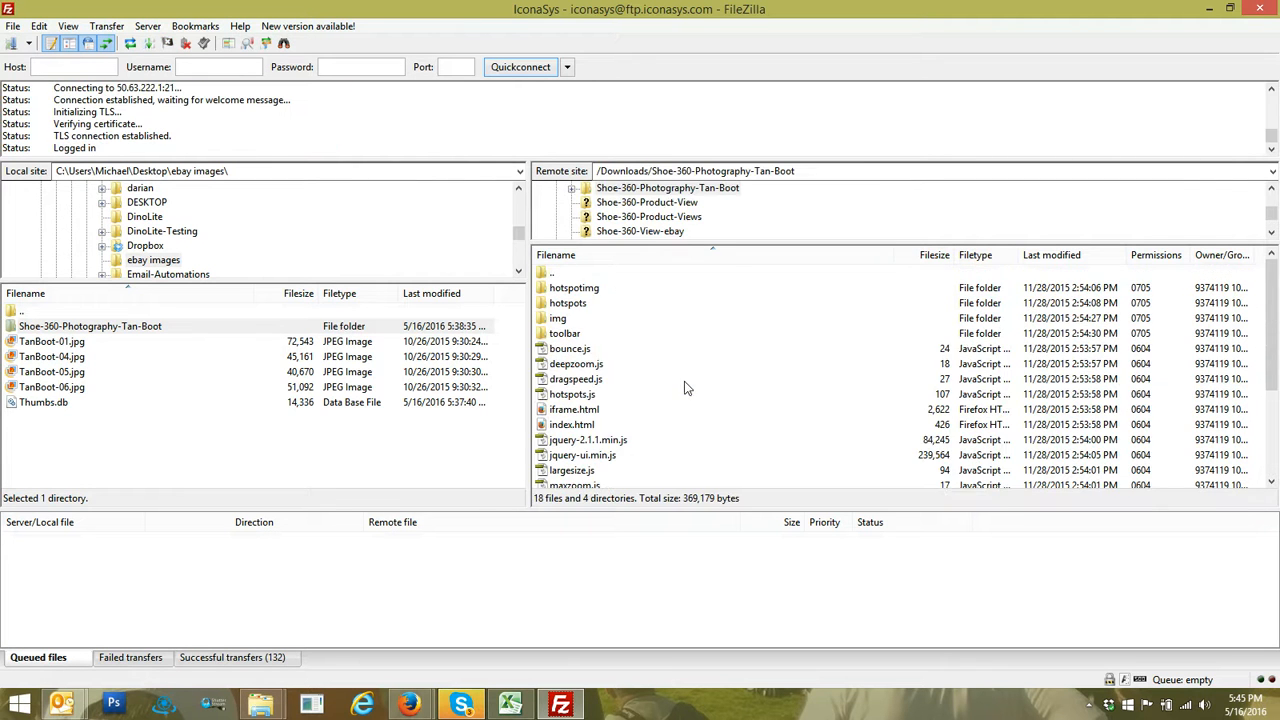
{"action": "mouse_move", "coordinate": [608, 408]}
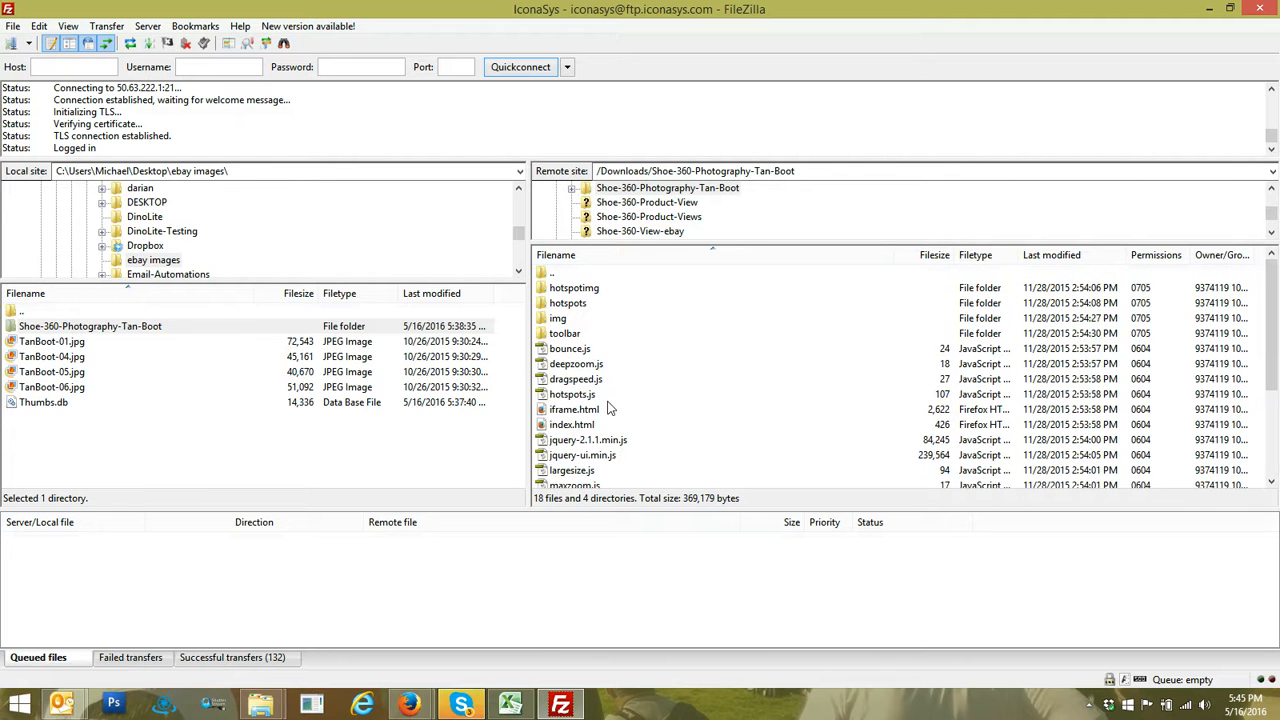
{"action": "right_click", "coordinate": [572, 408]}
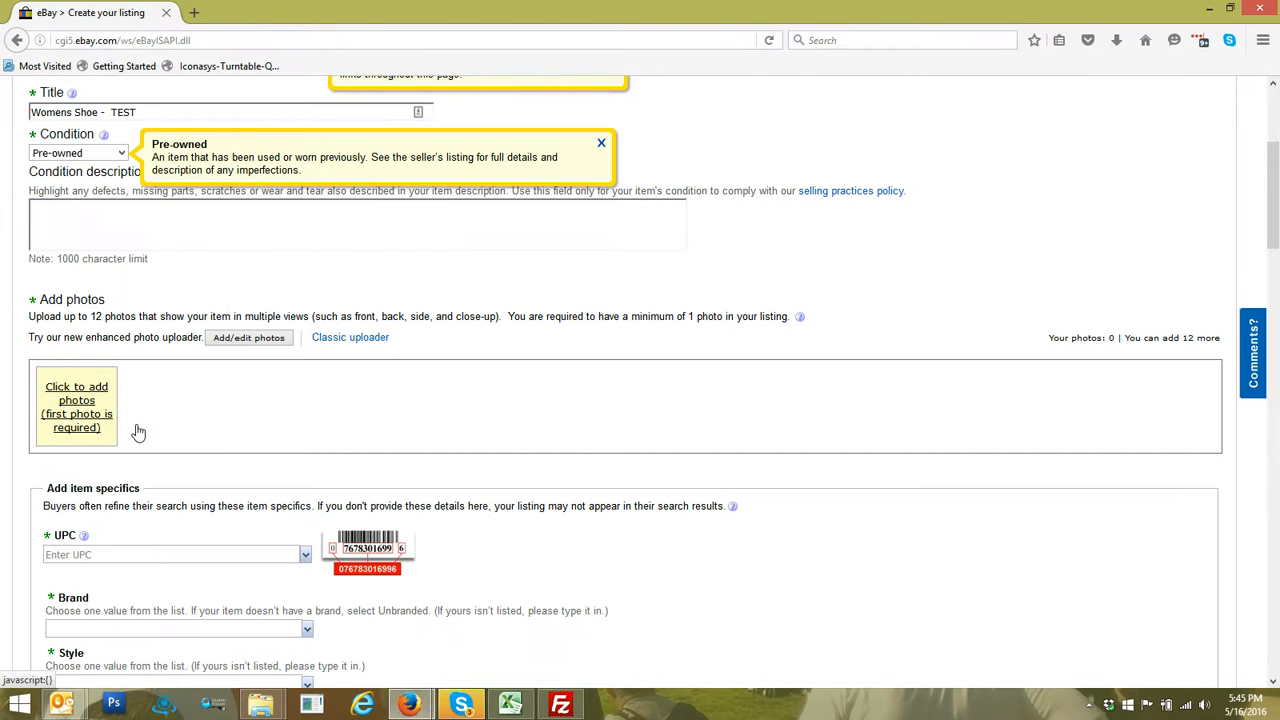
Upload the four TanBoot photos from the ebay images folder to the listing.
{"action": "left_click", "coordinate": [76, 406]}
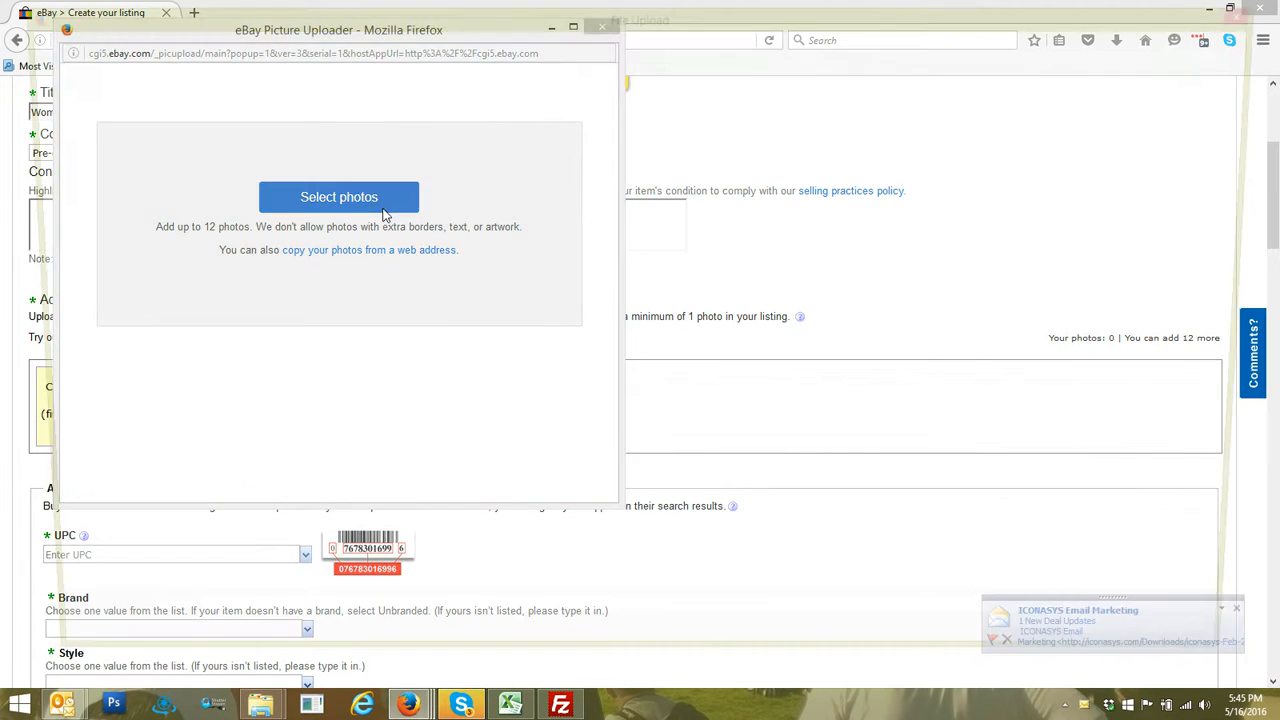
{"action": "left_click", "coordinate": [338, 196]}
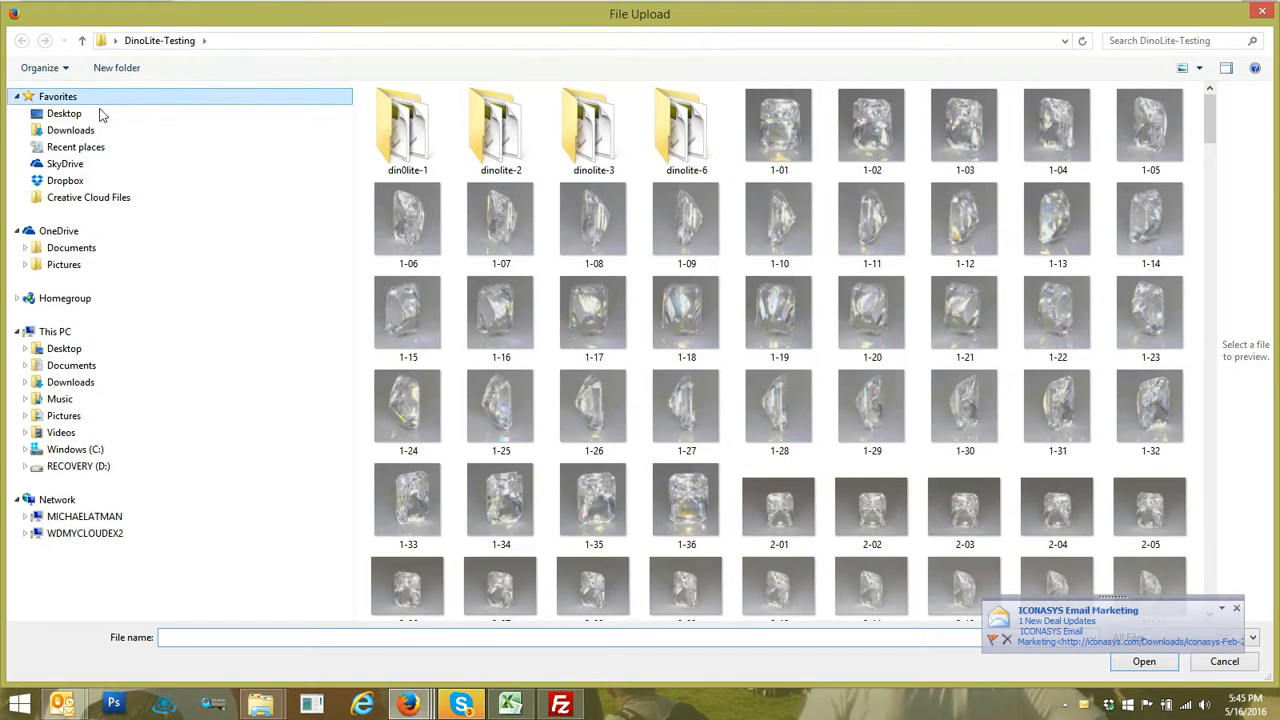
{"action": "left_click", "coordinate": [64, 112]}
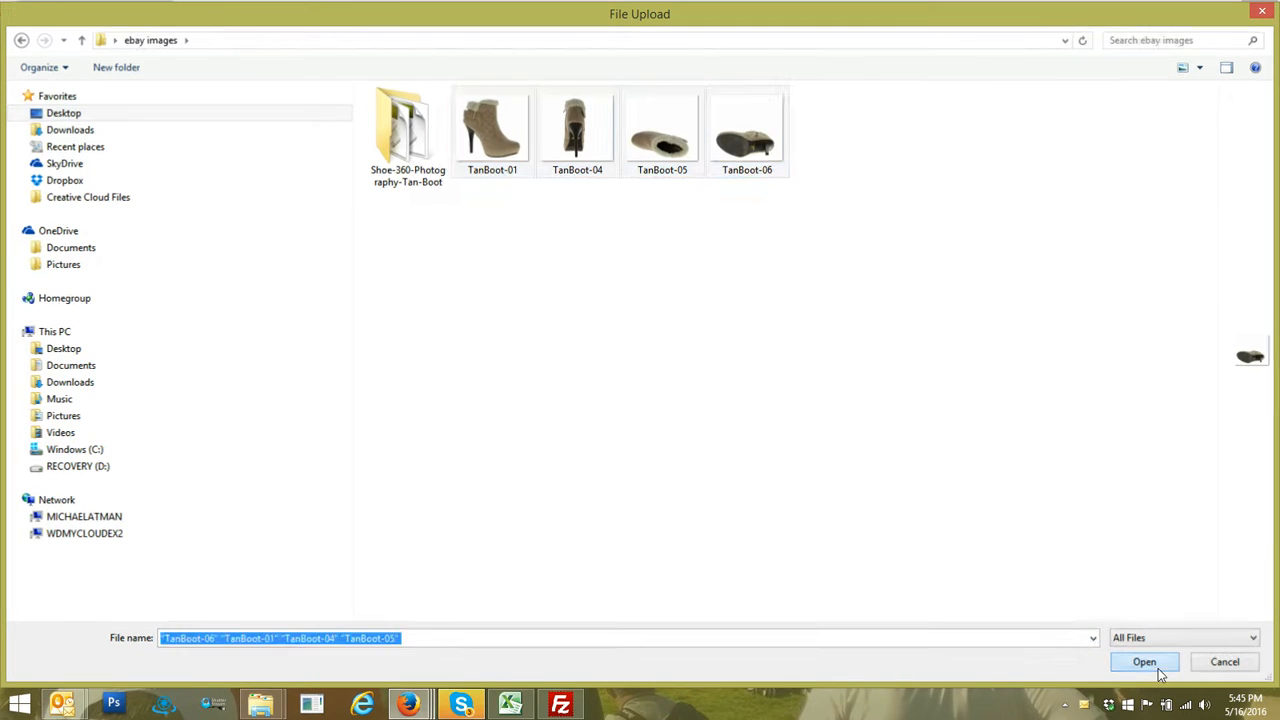
{"action": "left_click", "coordinate": [1144, 660]}
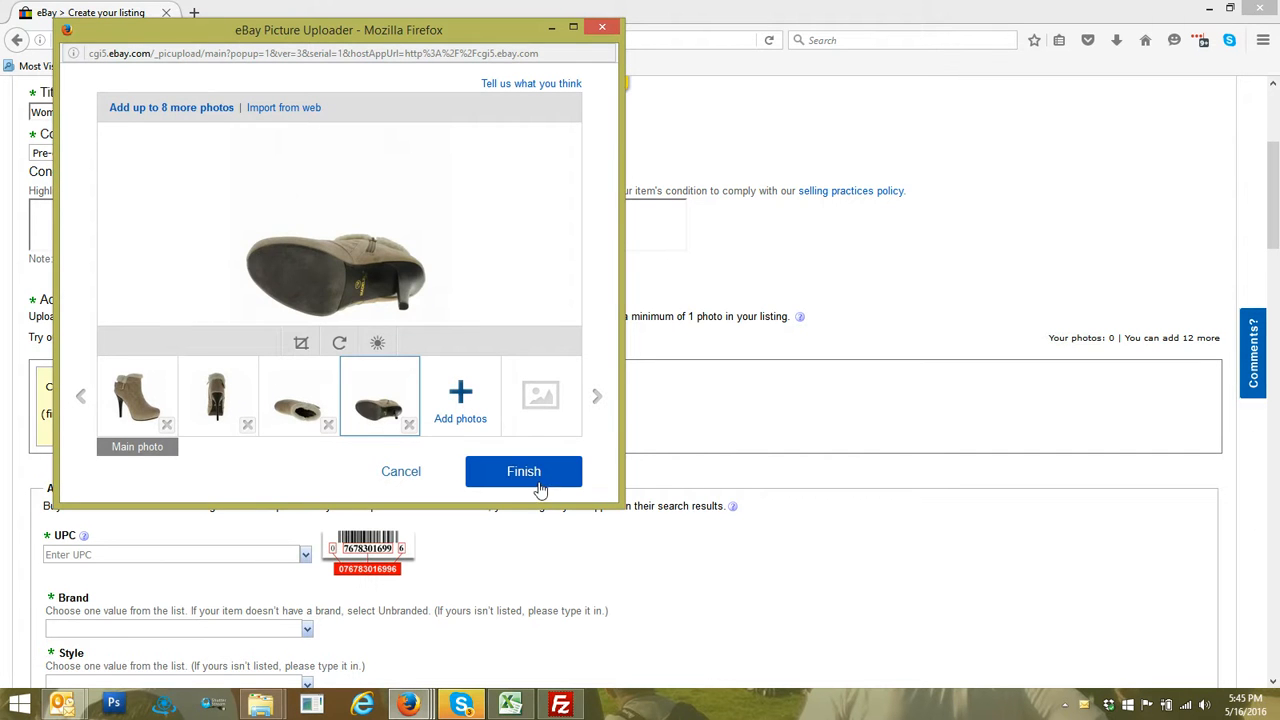
{"action": "left_click", "coordinate": [524, 472]}
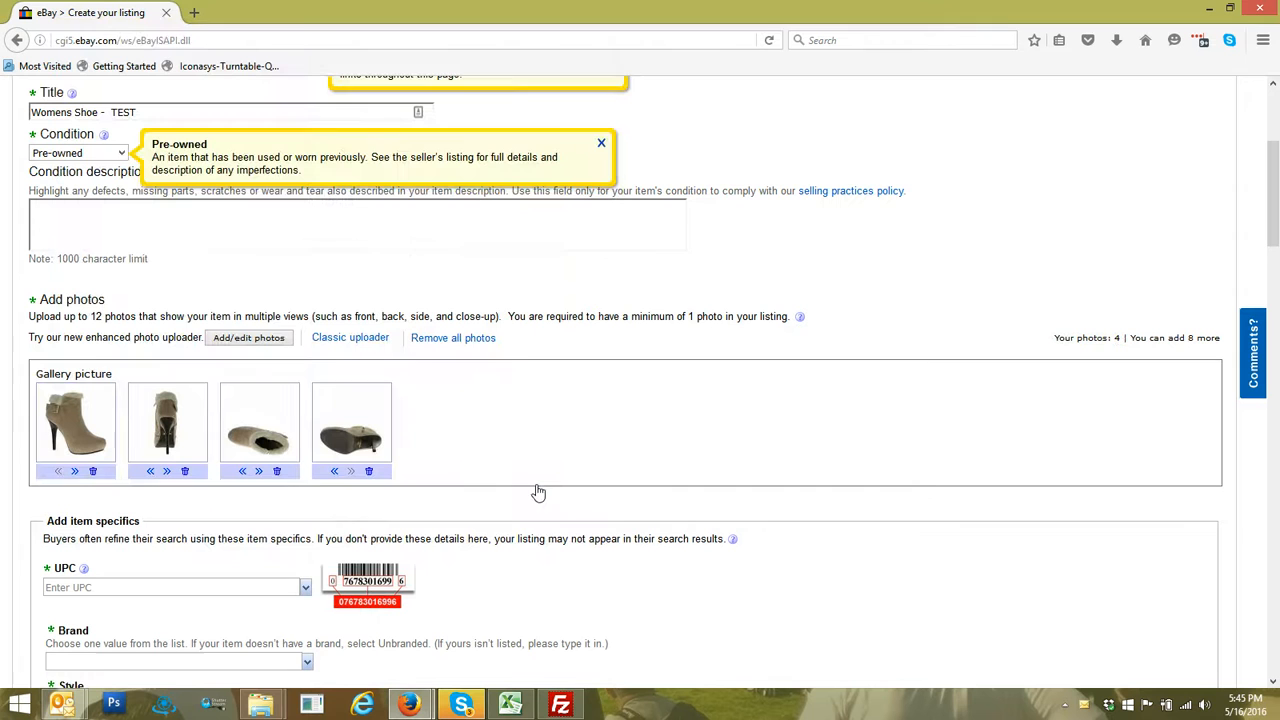
{"action": "mouse_move", "coordinate": [792, 392]}
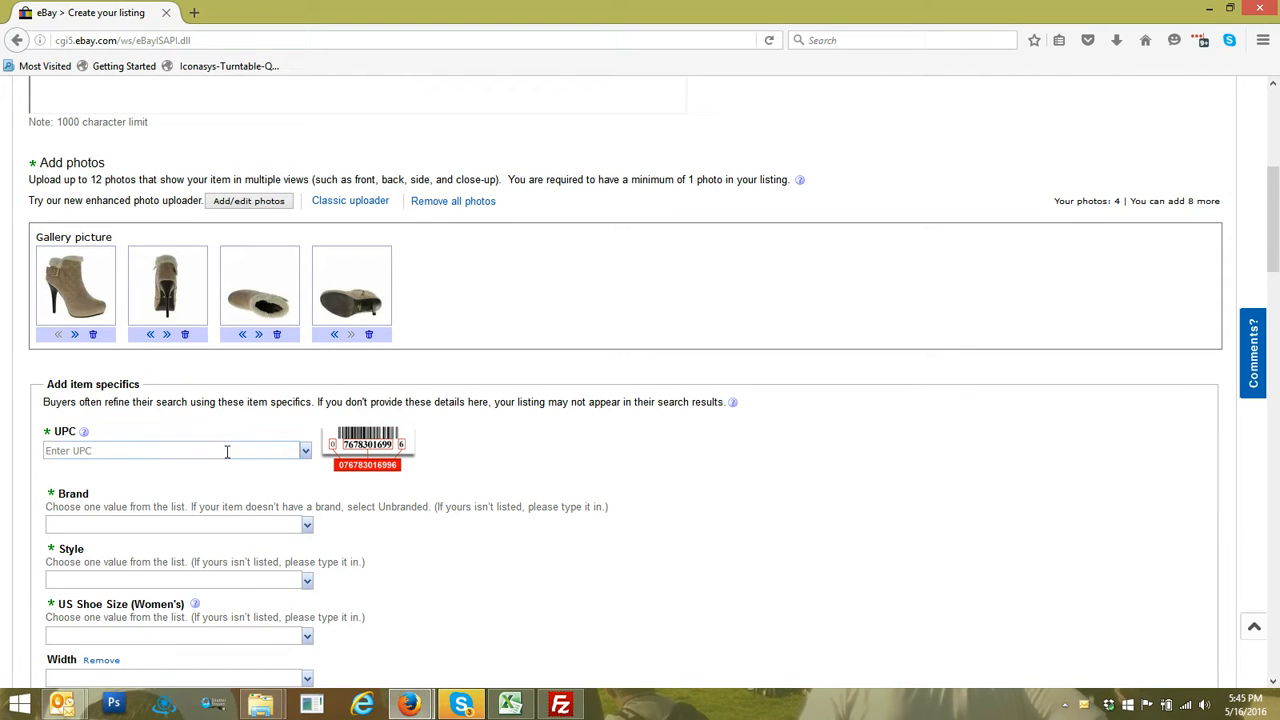
Fill item specifics with a UPC, brand Test, style Lace Ups and US shoe size 9.
{"action": "type", "text": "325423631461346"}
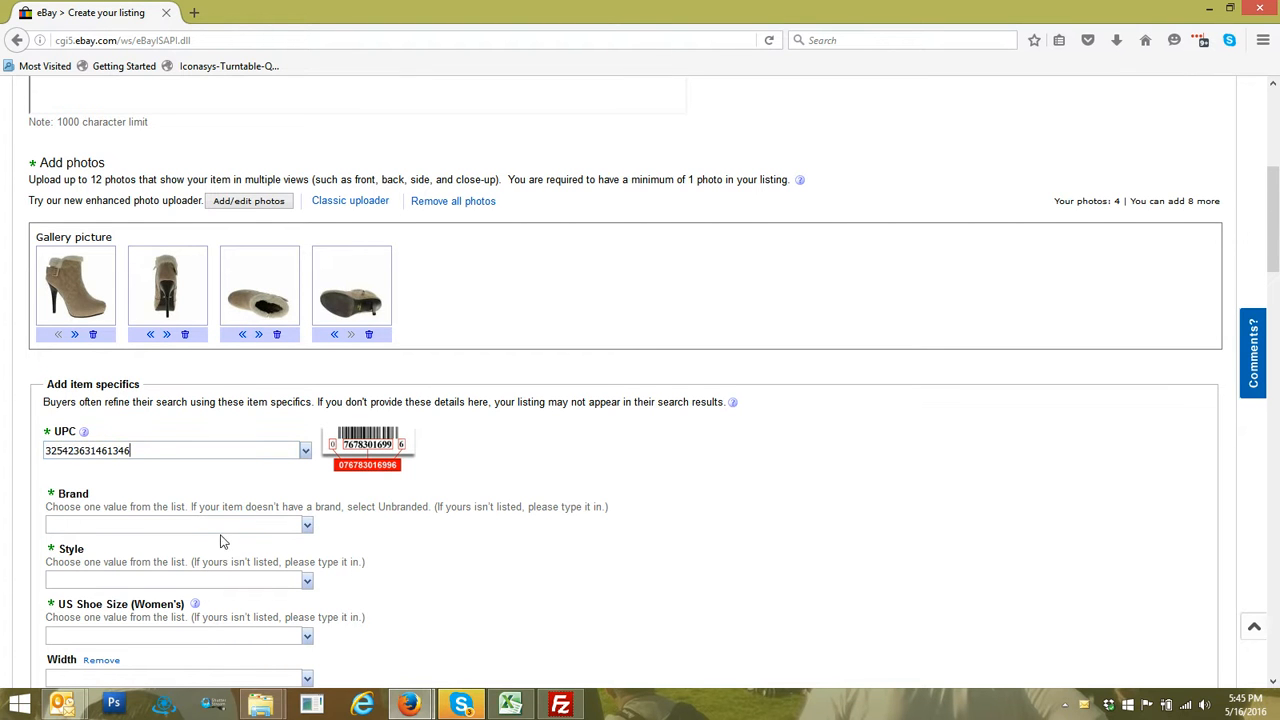
{"action": "type", "text": "Test"}
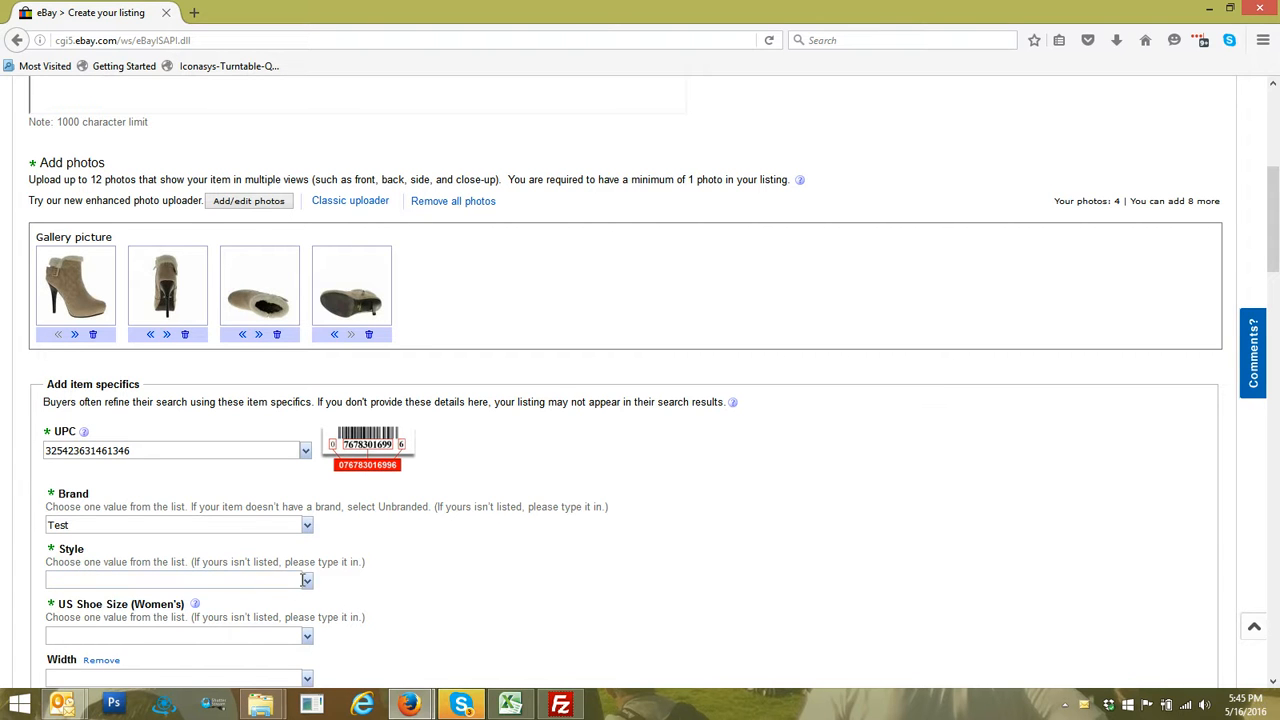
{"action": "type", "text": "Lace Ups"}
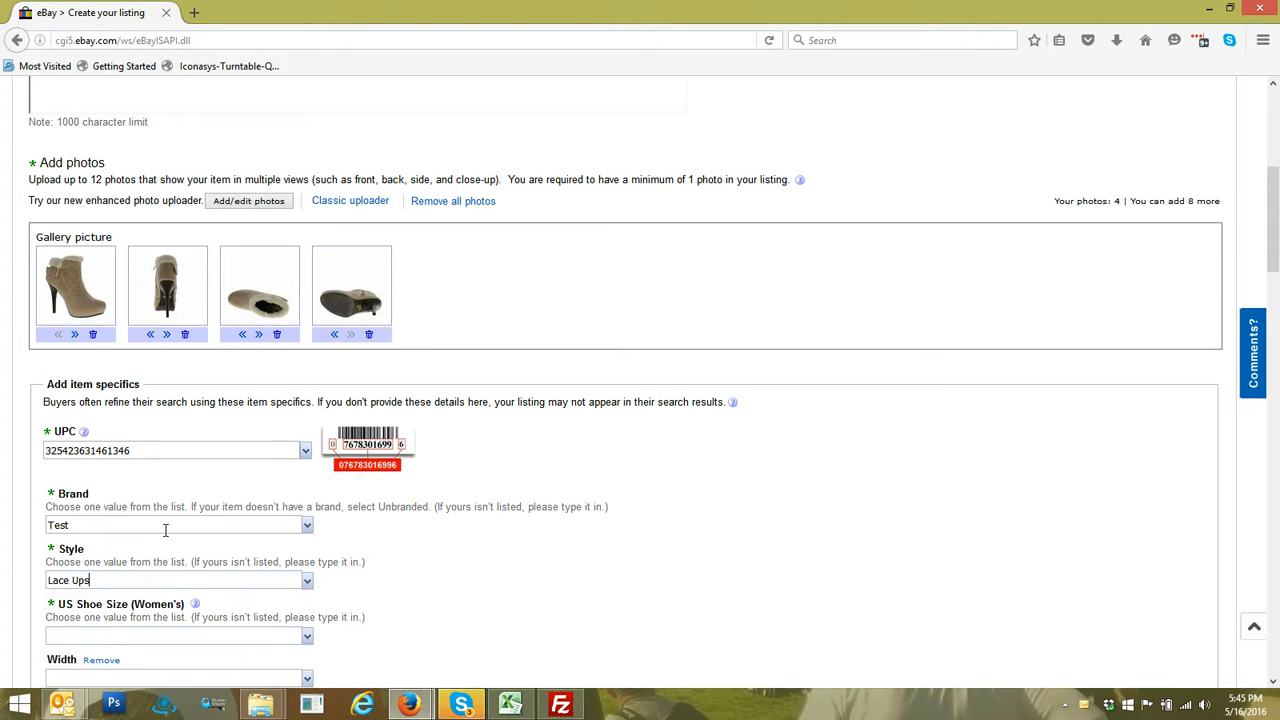
{"action": "scroll", "scroll_direction": "down", "scroll_amount": 3}
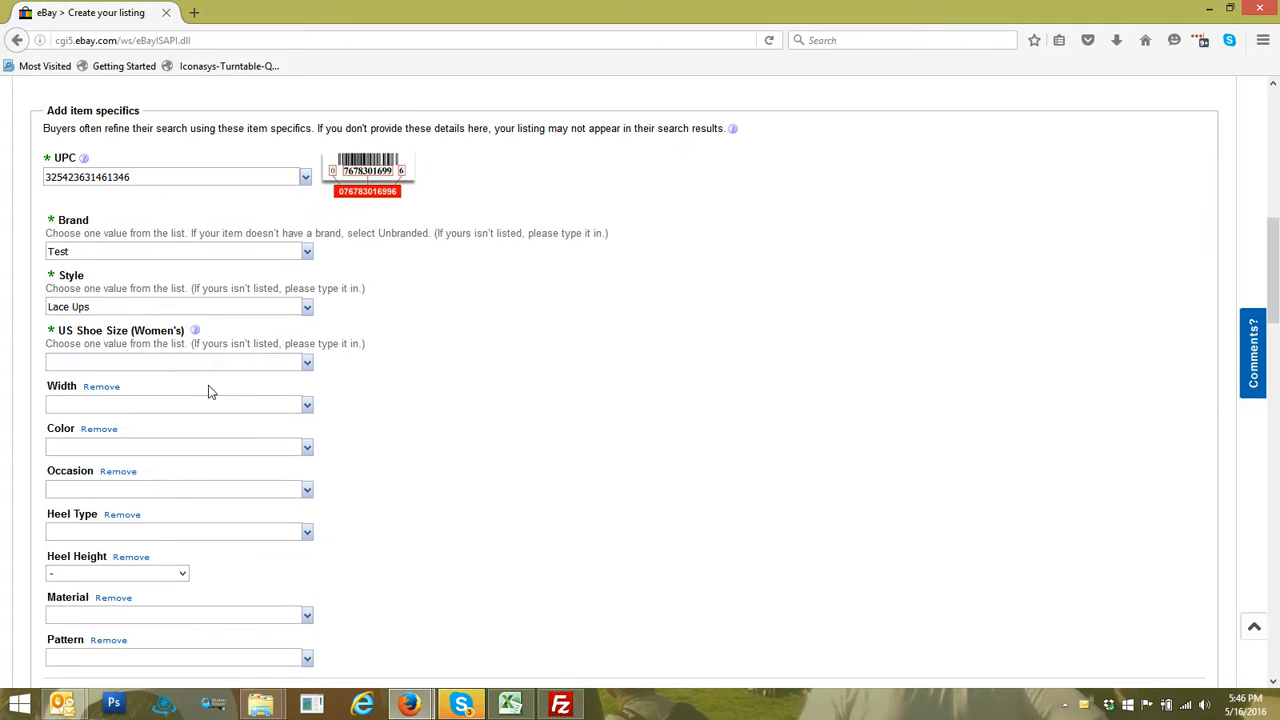
{"action": "left_click", "coordinate": [178, 362]}
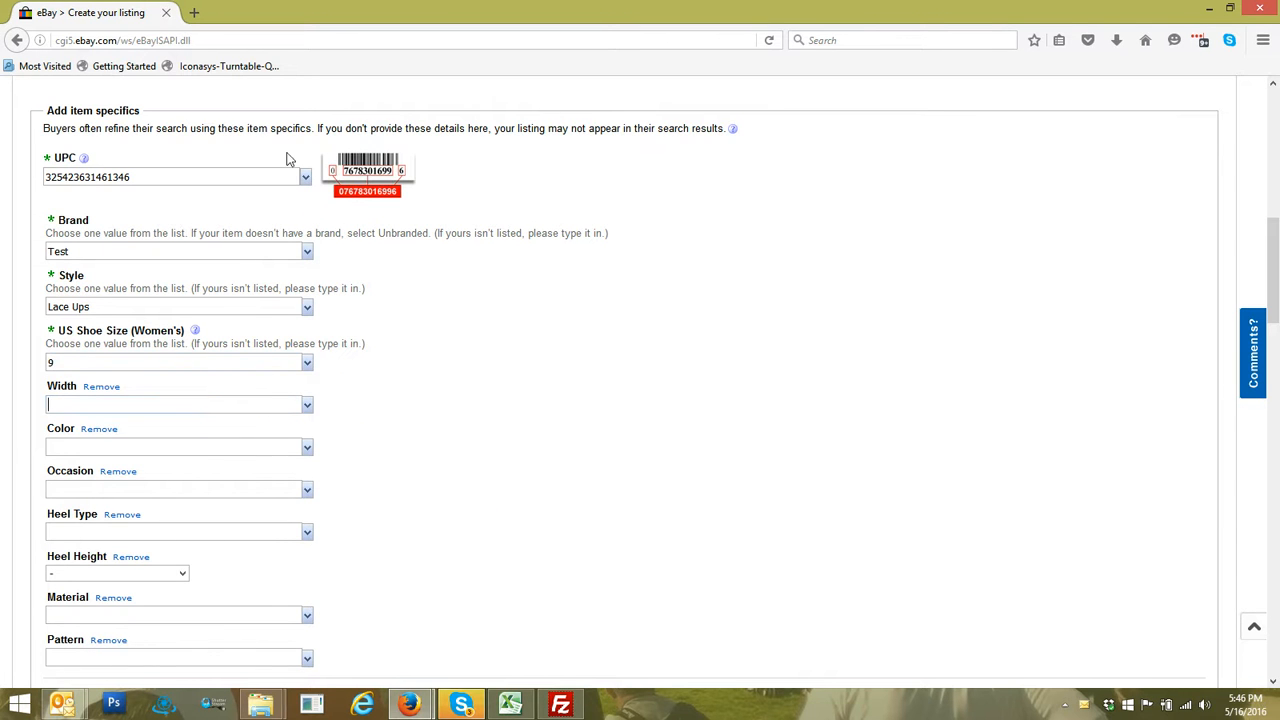
{"action": "scroll", "scroll_direction": "down", "scroll_amount": 3}
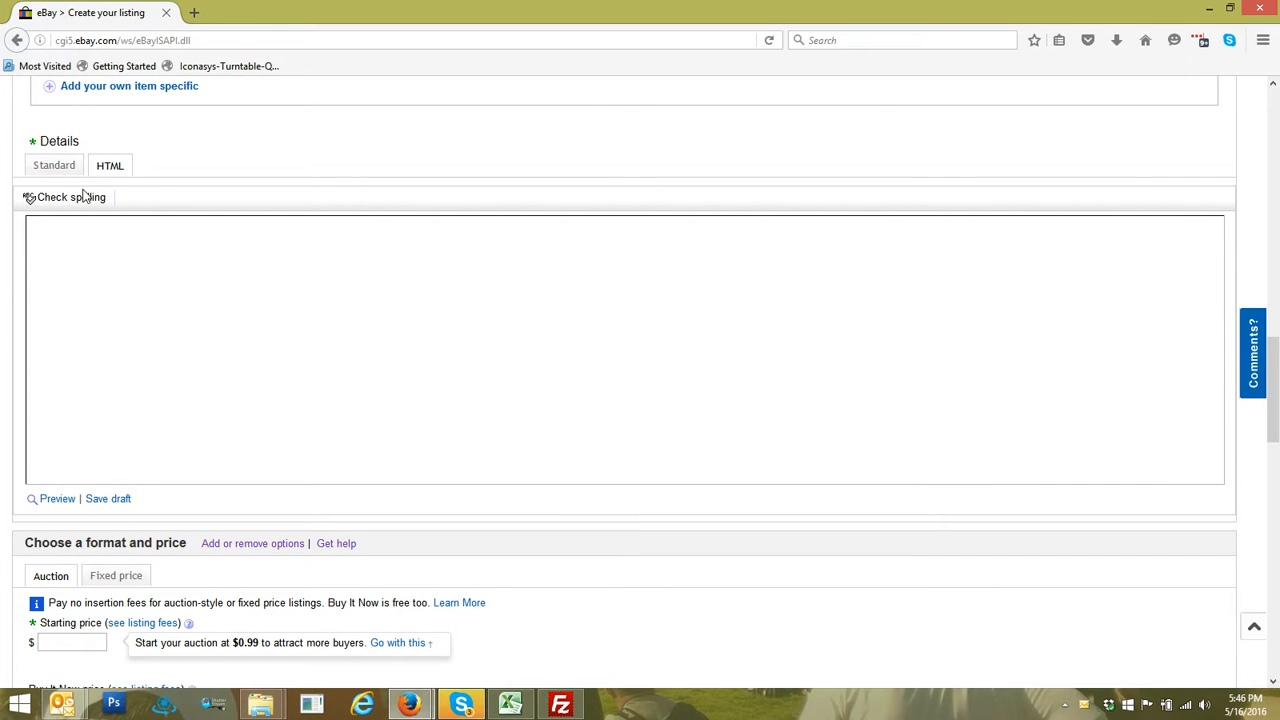
Put placeholder text and the FTP path to iframe.html into the HTML description.
{"action": "type", "text": "sdfgSGsdg"}
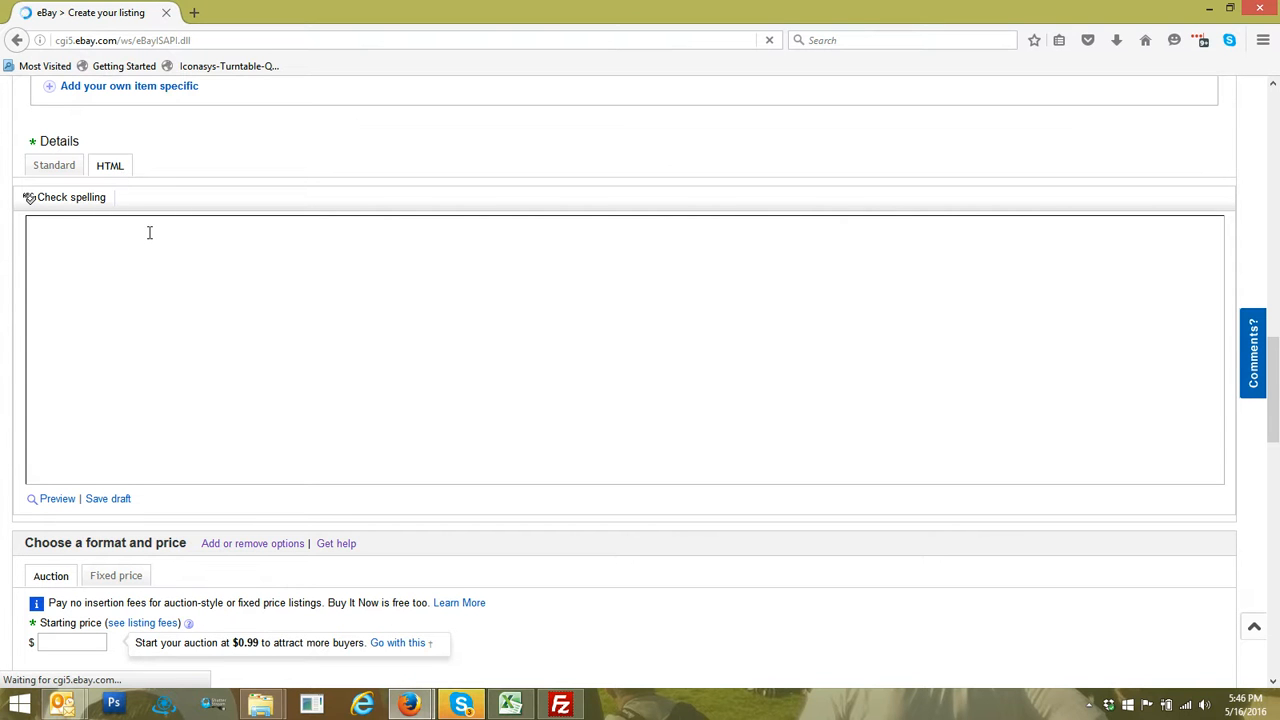
{"action": "type", "text": "ftp://iconasys@ftp.iconasys.com/Downloads/Shoe-360-Photography-Tan-Boot/iframe.html"}
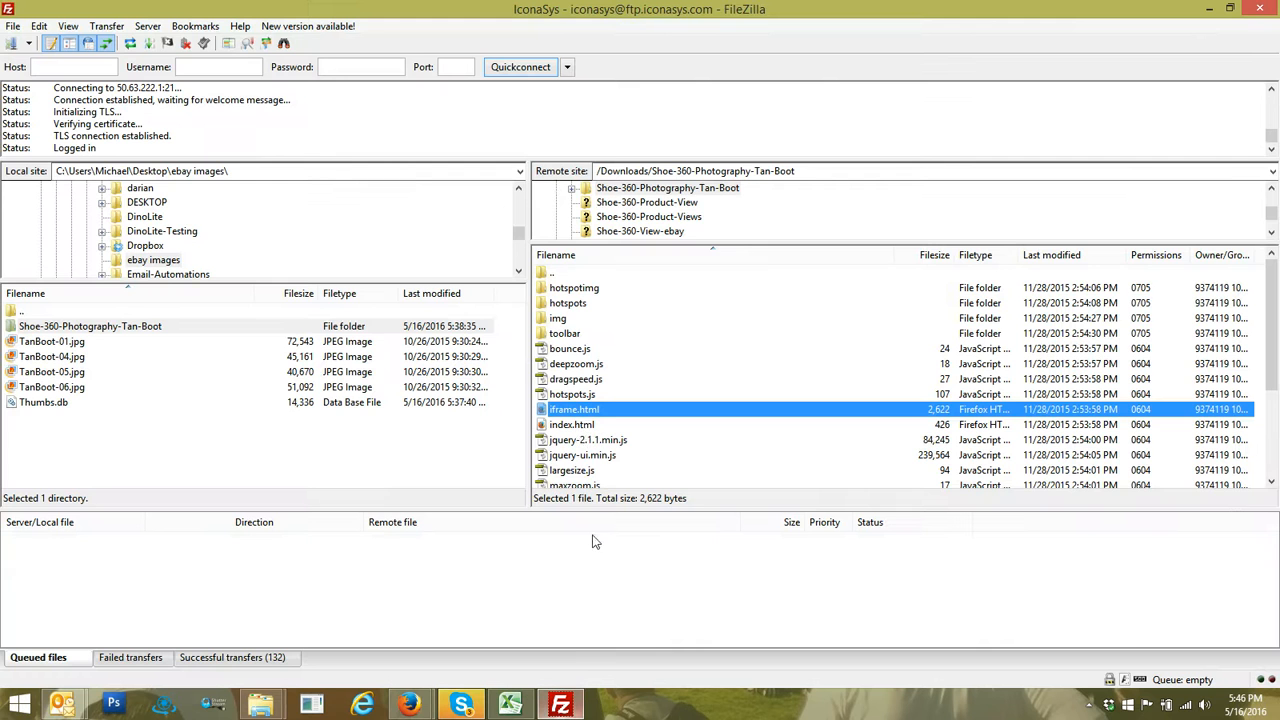
Copy the web URL of iframe.html from the remote tan boot folder.
{"action": "right_click", "coordinate": [572, 408]}
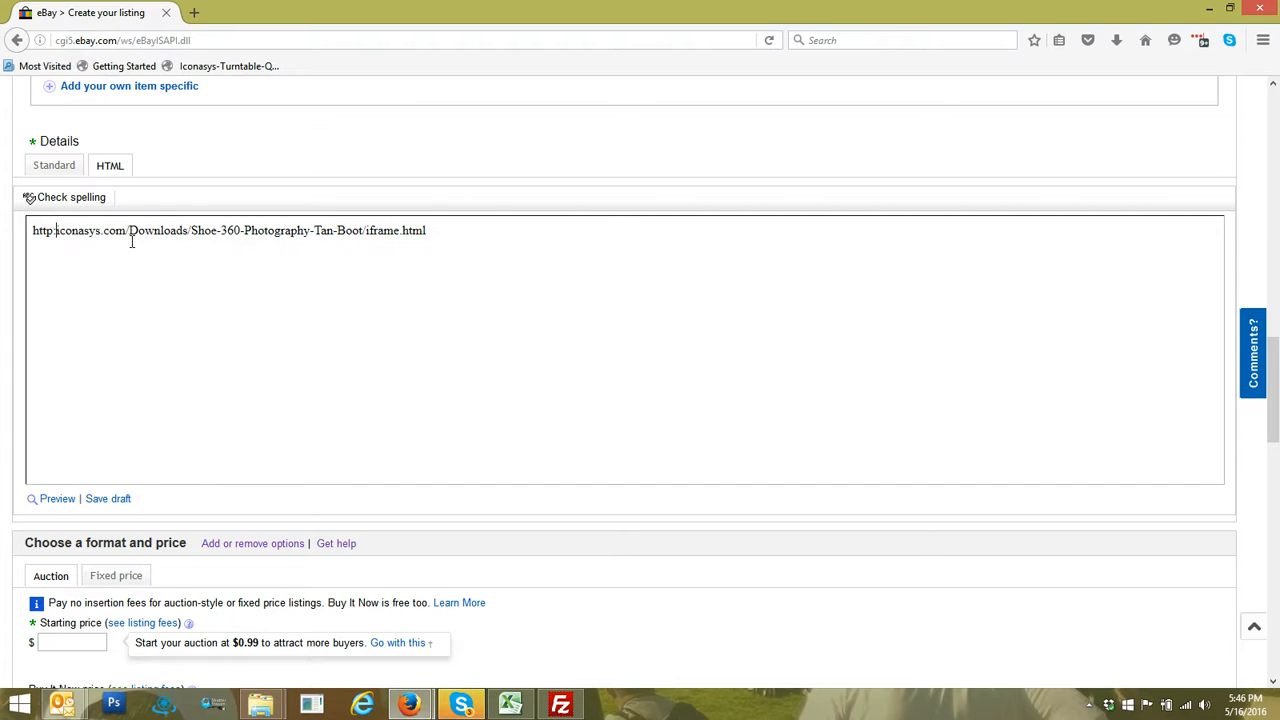
Select the pasted iconasys.com iframe.html address in the description to open it in a new tab.
{"action": "triple_click", "coordinate": [230, 230]}
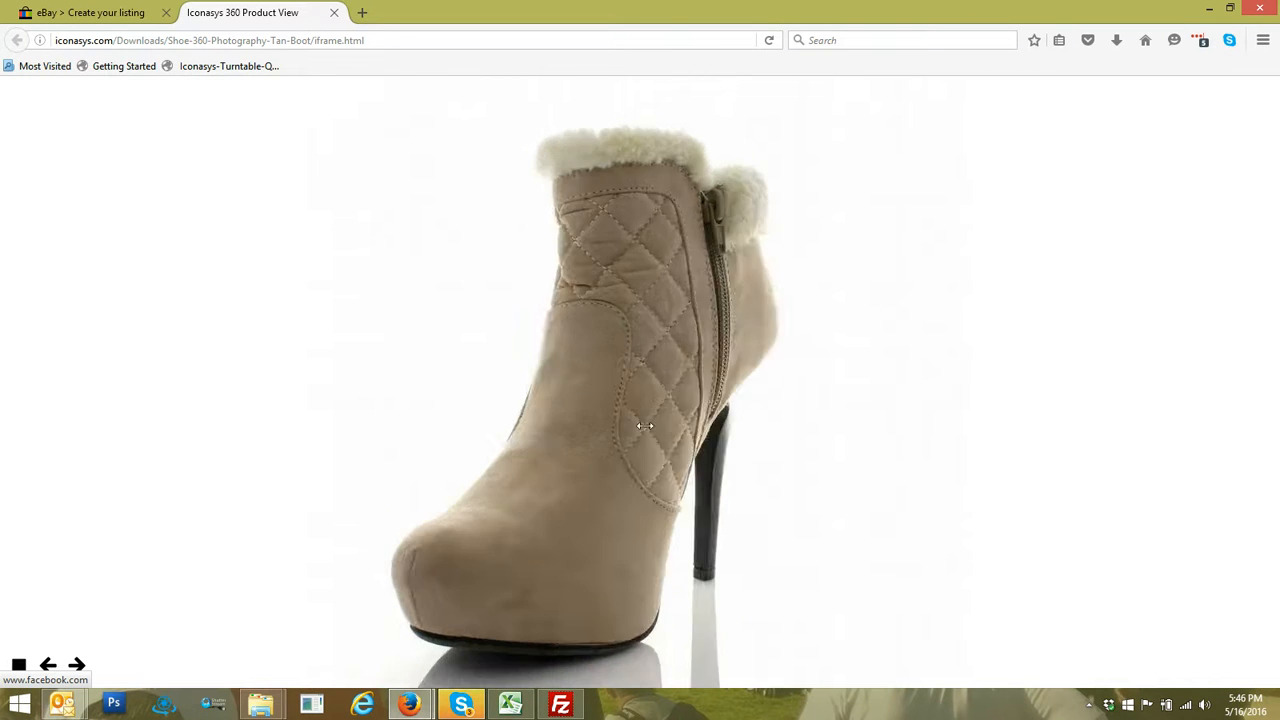
Spin the tan boot in the 360 Product View preview, then go back to the eBay listing.
{"action": "left_click_drag", "start_coordinate": [644, 424], "coordinate": [394, 230]}
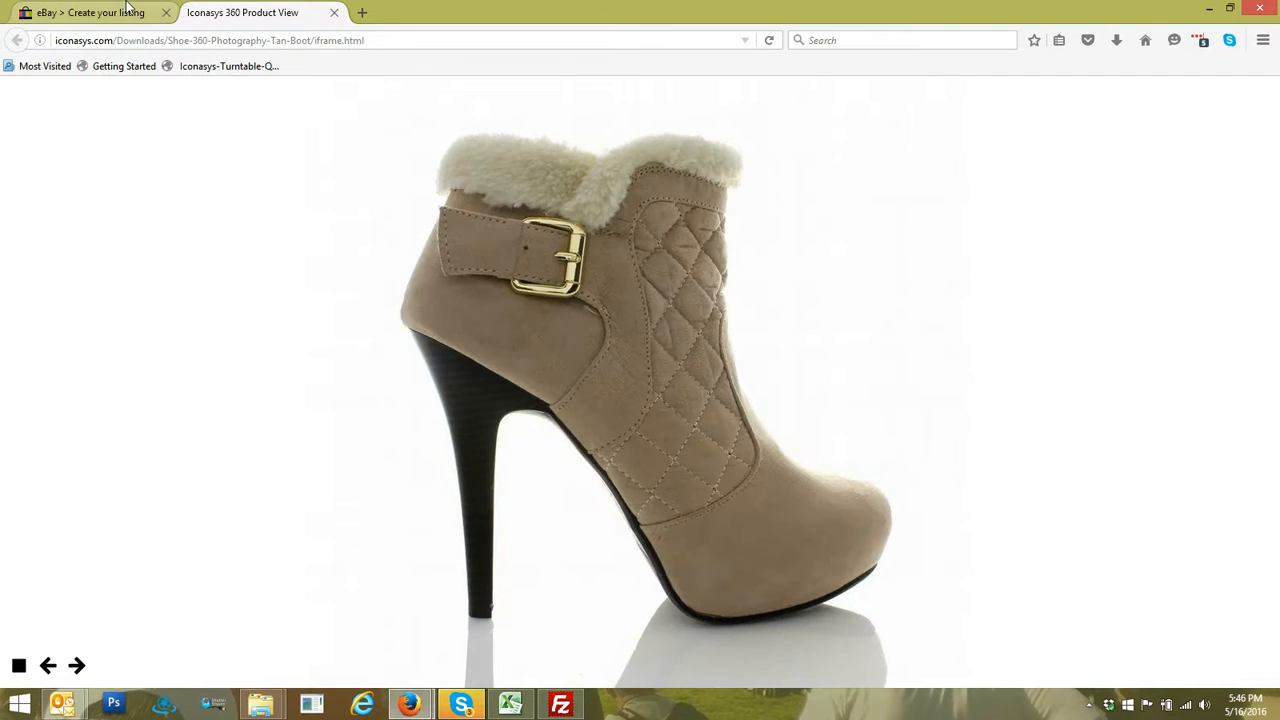
{"action": "left_click", "coordinate": [90, 12]}
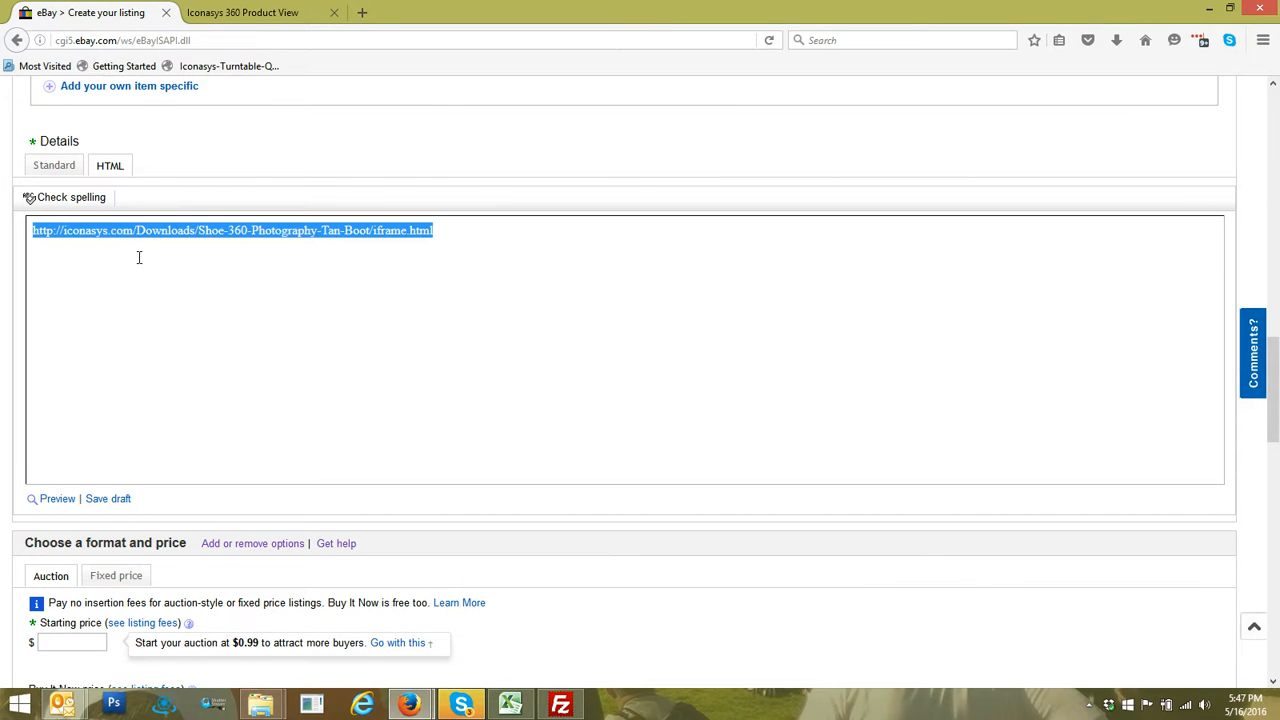
{"action": "mouse_move", "coordinate": [466, 248]}
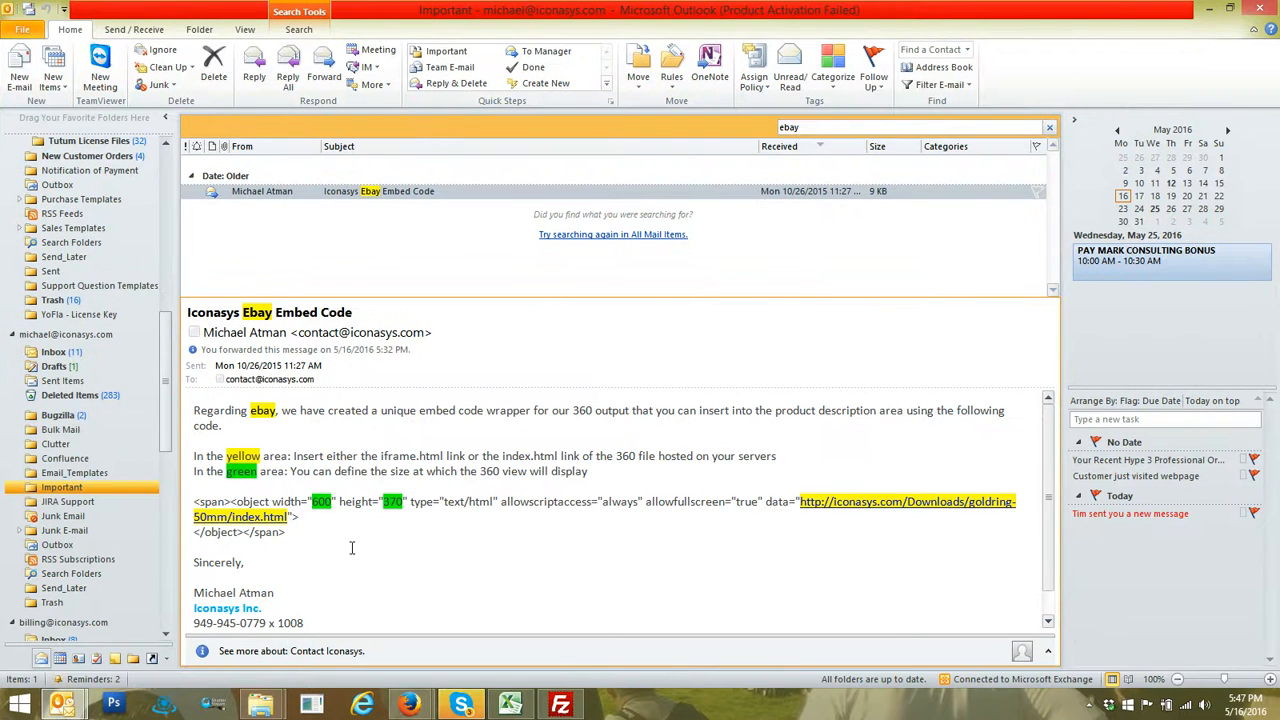
Select and copy the <span><object ...> embed code from the Iconasys email.
{"action": "left_click_drag", "start_coordinate": [196, 500], "coordinate": [284, 532]}
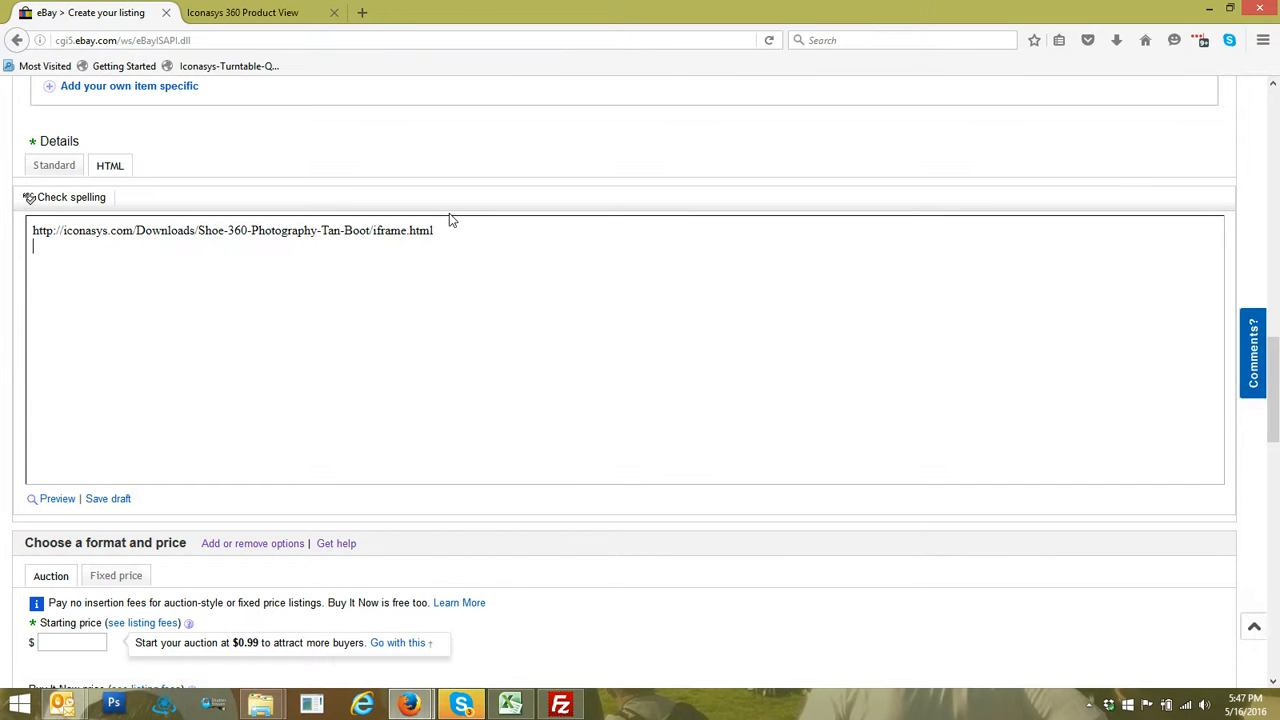
Paste the object embed code into the HTML description and set its height to 600.
{"action": "type", "text": "<span><object width=\"600\" height=\"370\" type=\"text/html\" allowscriptaccess=\"always\" allowfullscreen=\"true\" data=\"http://iconasys.com/Downloads/goldring-50mm/index.html\"></object></span>"}
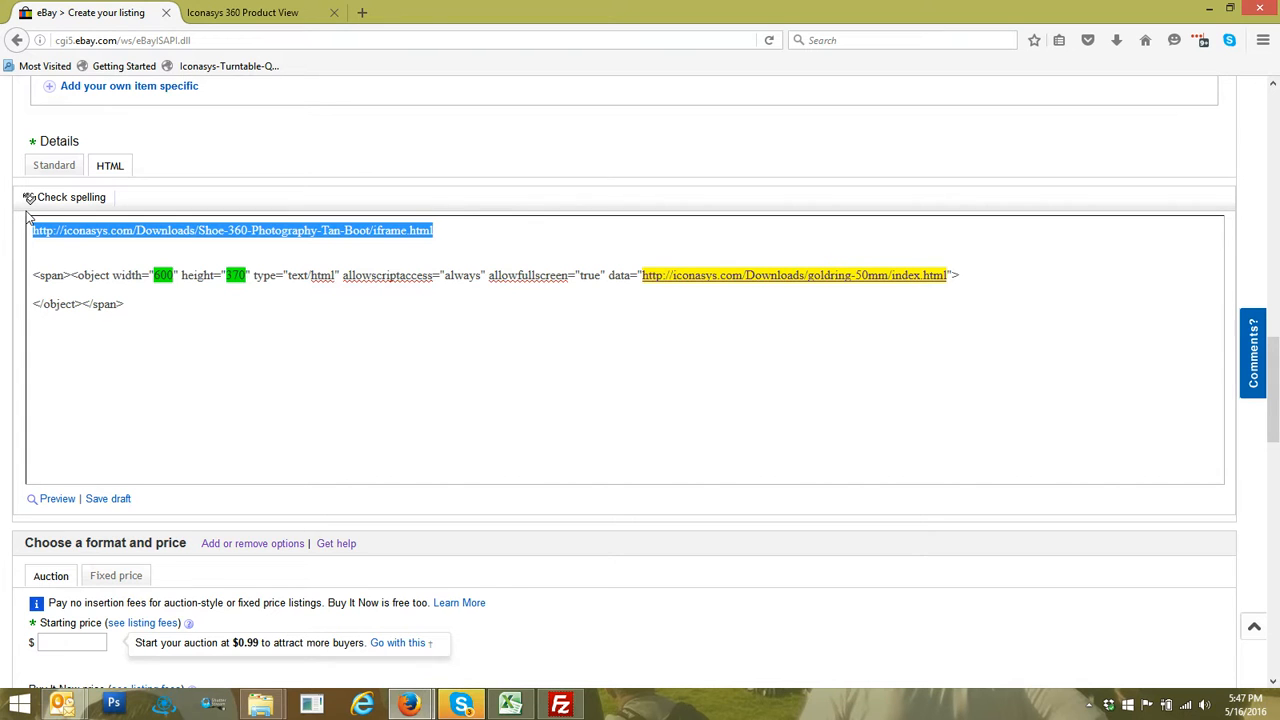
{"action": "key", "text": "Delete"}
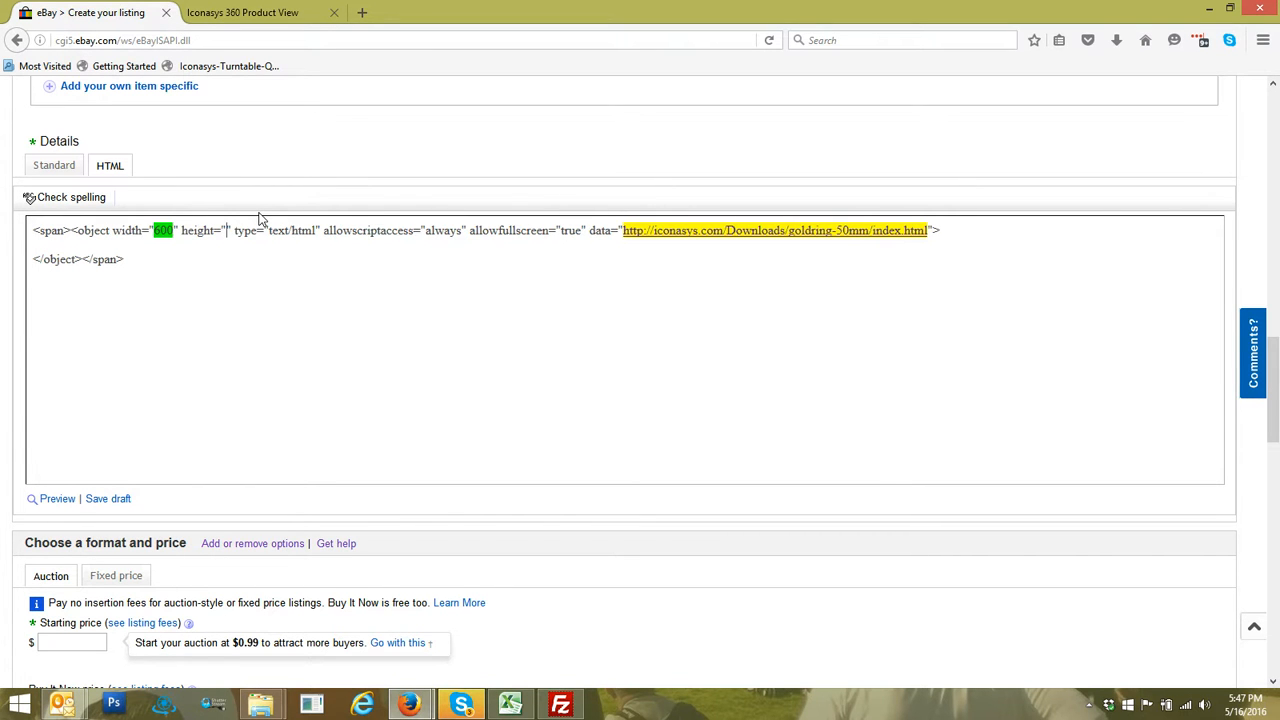
{"action": "type", "text": "60"}
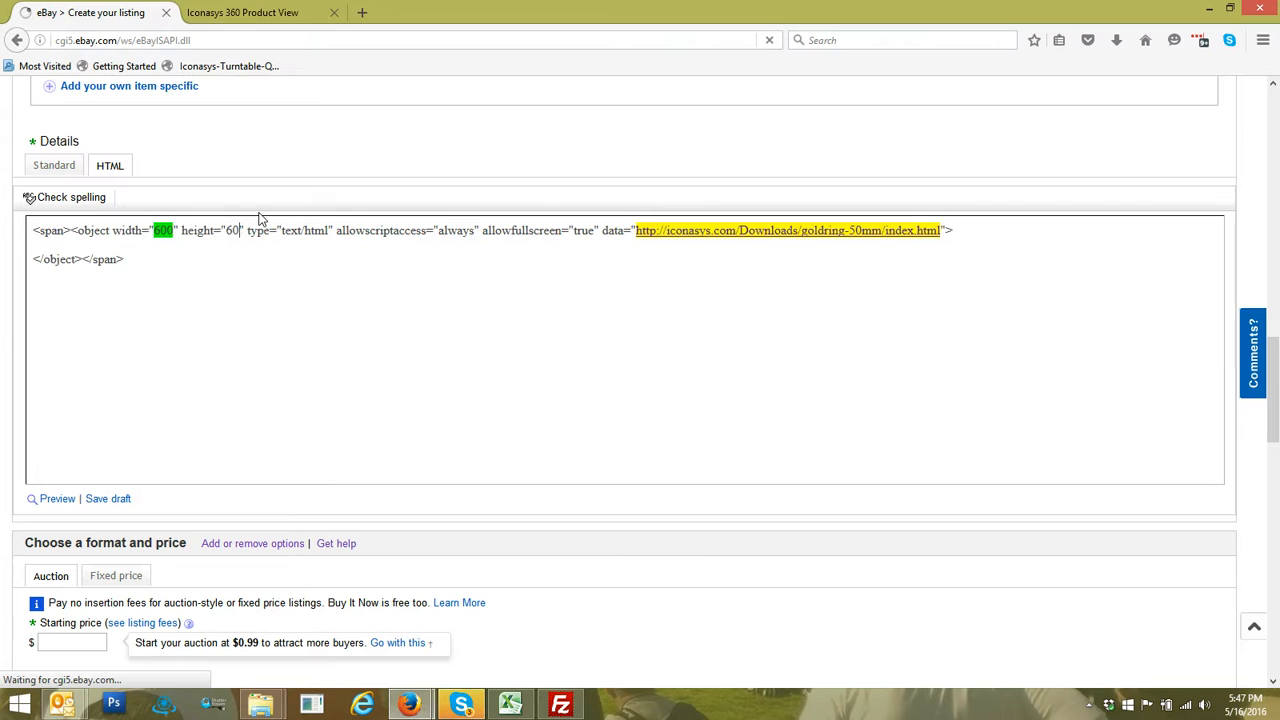
{"action": "type", "text": "0"}
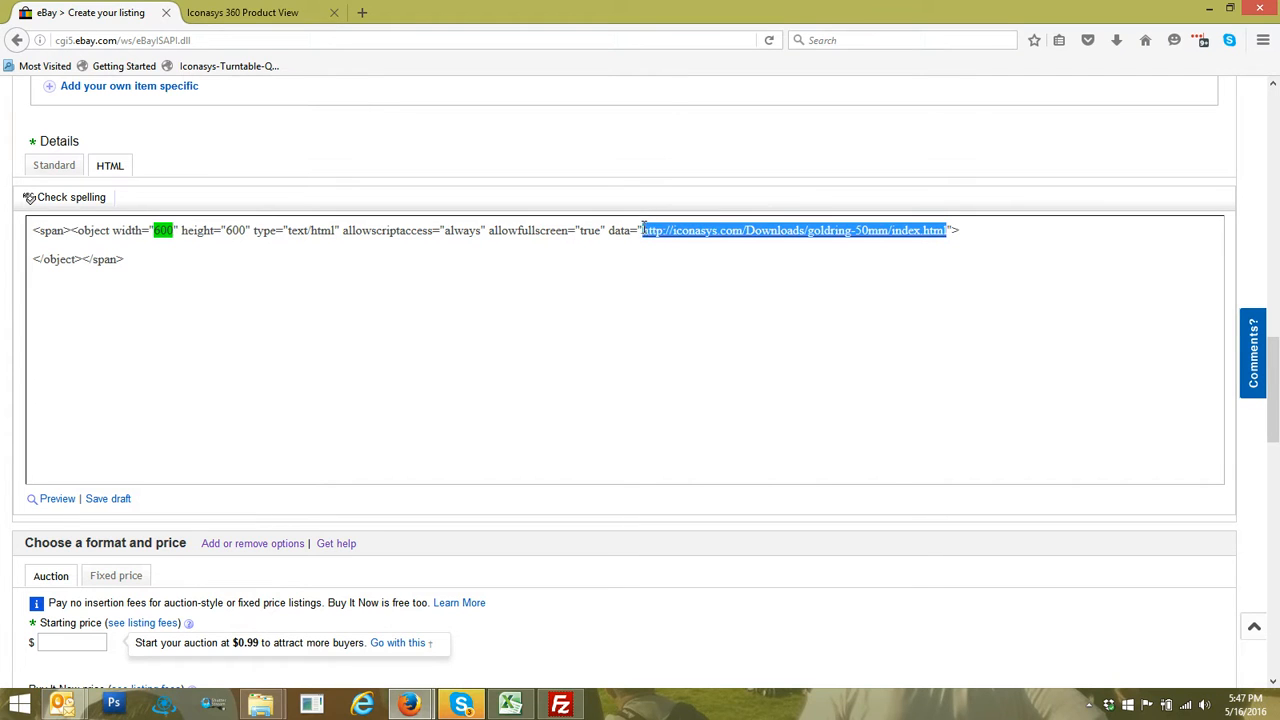
Replace the embed's data address with the Tan Boot iframe.html URL on iconasys.com.
{"action": "key", "text": "Delete"}
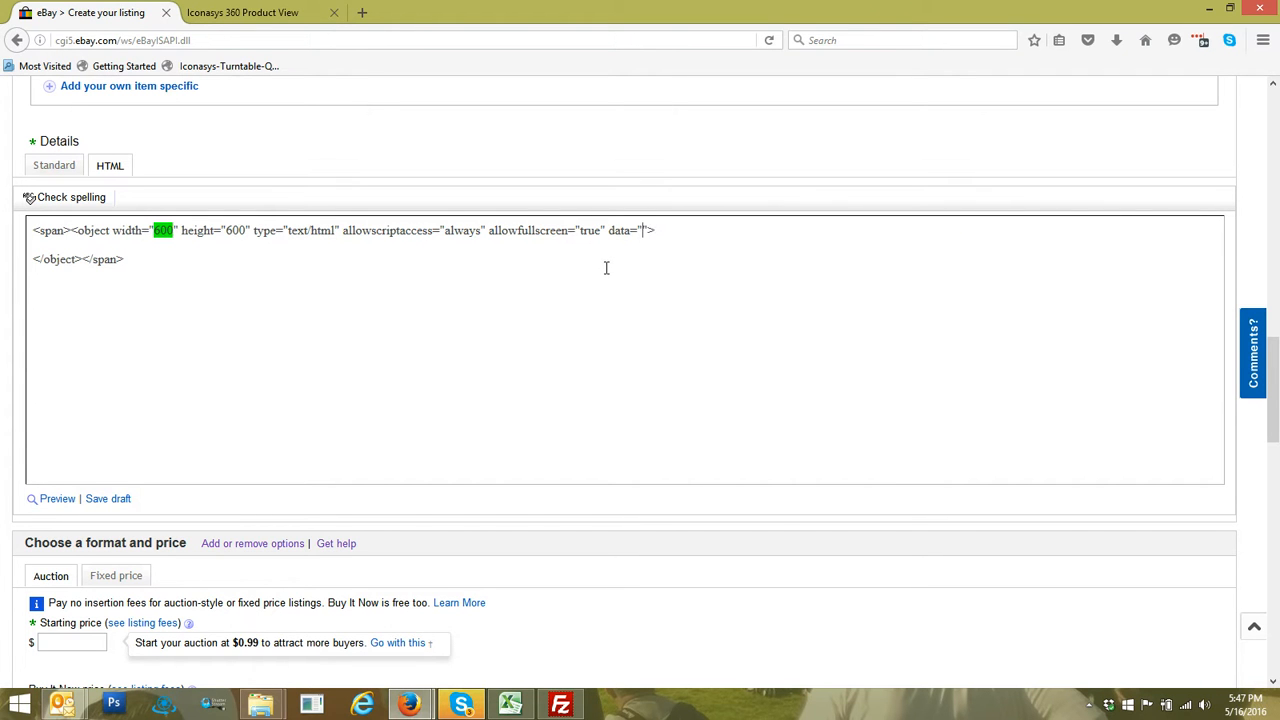
{"action": "type", "text": "http://iconasys.com/Downloads/Shoe-360-Photography-Tan-Boot/iframe.html"}
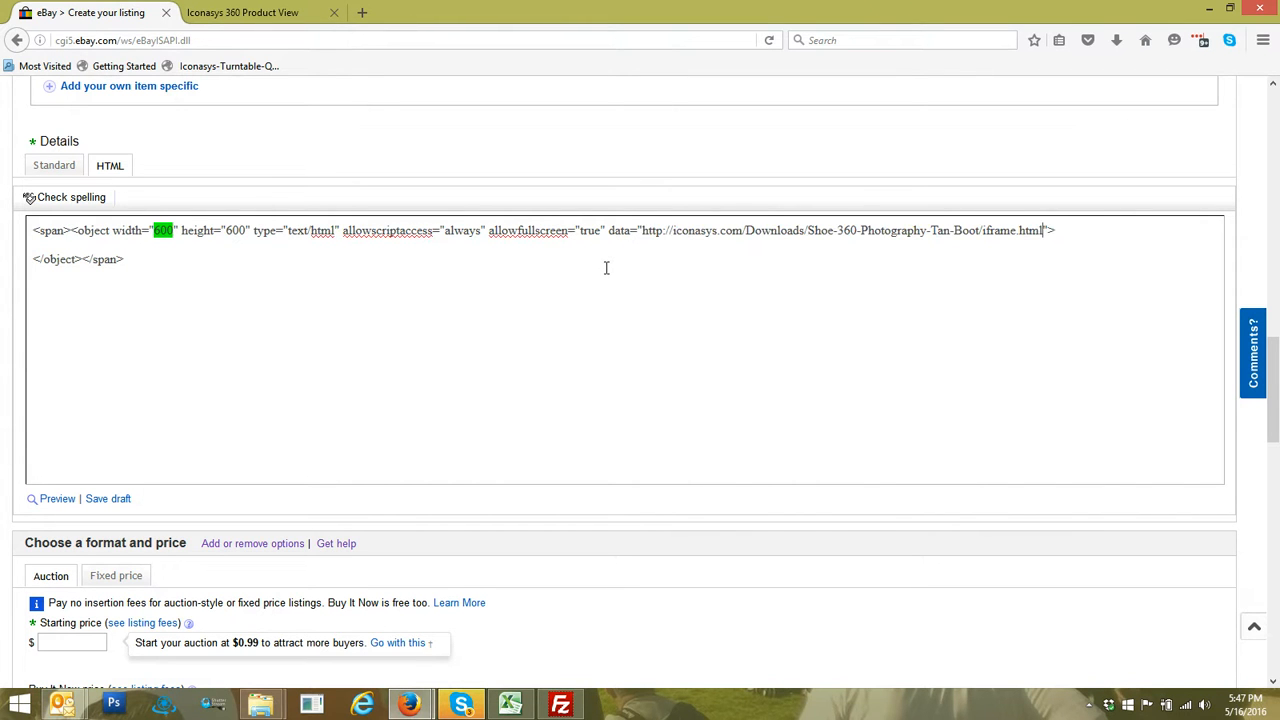
{"action": "scroll", "scroll_direction": "down", "scroll_amount": 3}
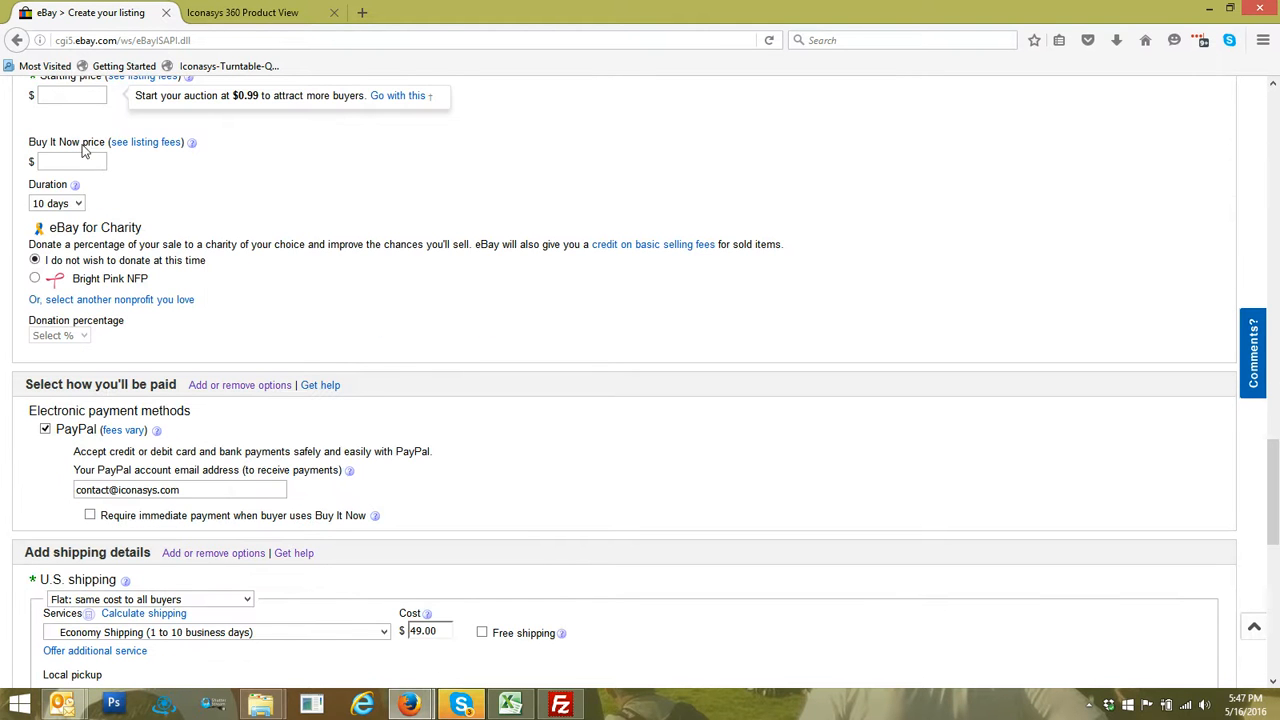
Set the auction starting price to 999.
{"action": "left_click", "coordinate": [72, 94]}
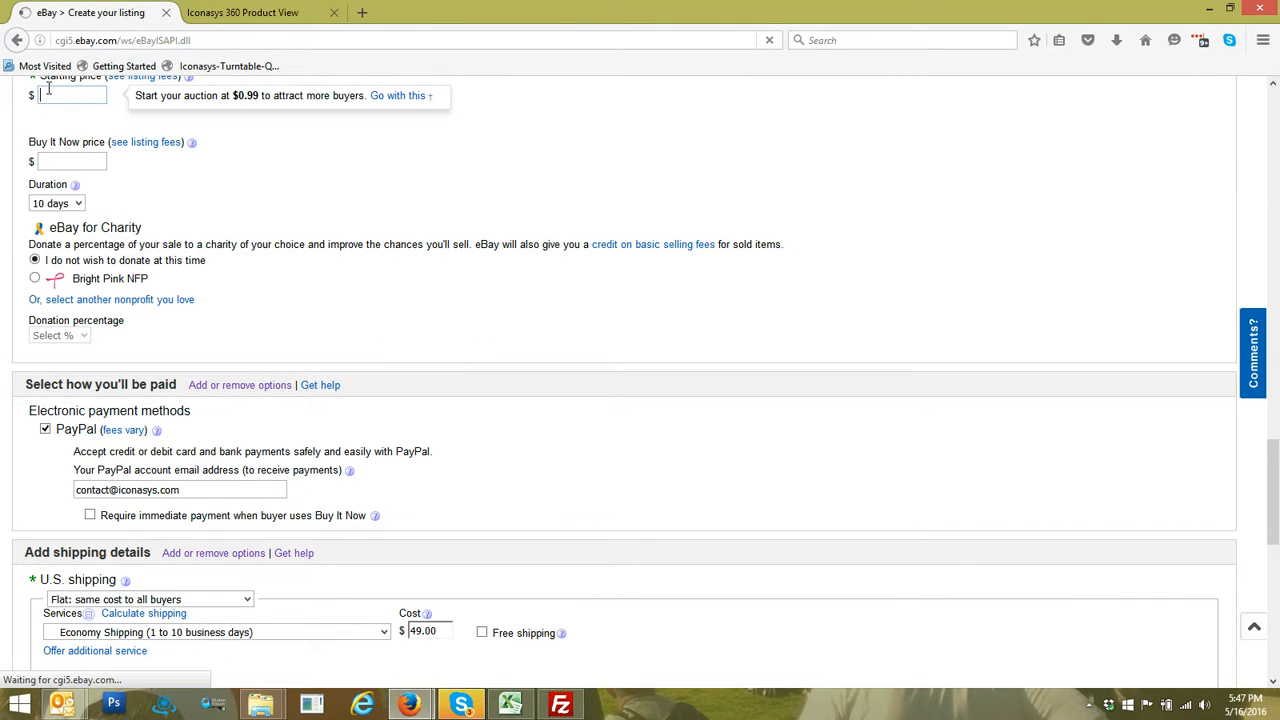
{"action": "type", "text": "999"}
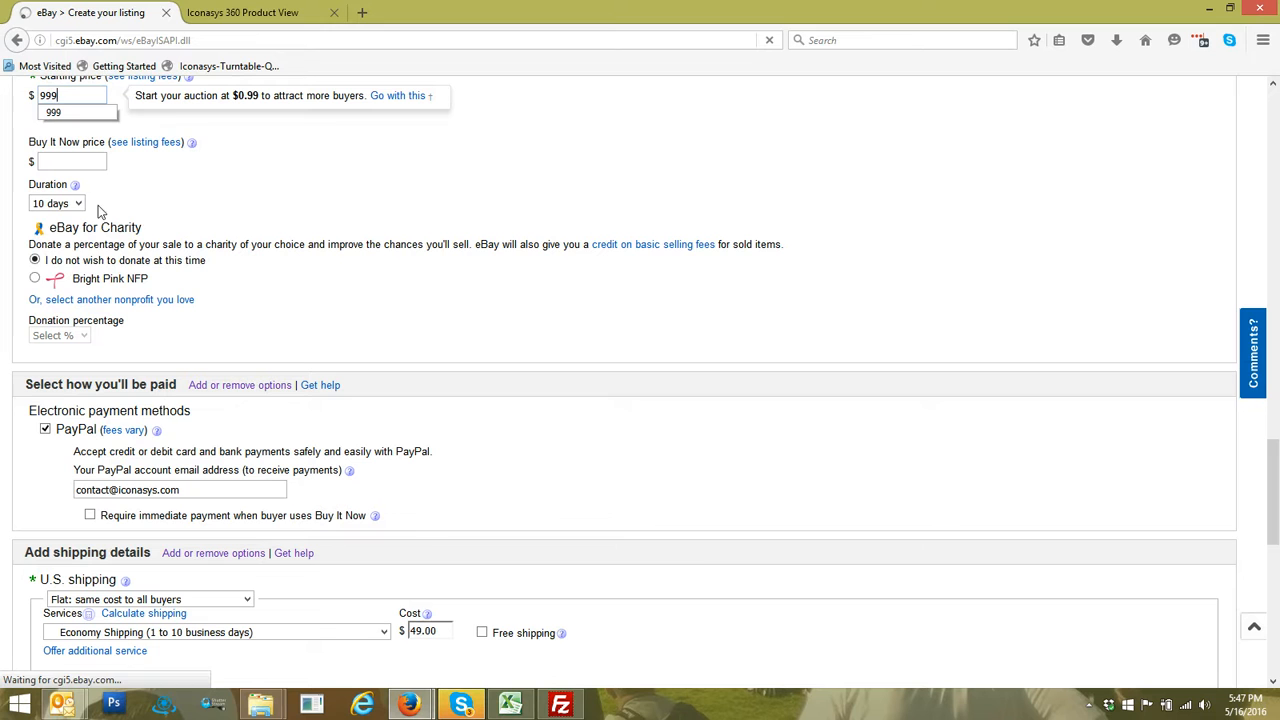
{"action": "left_click", "coordinate": [56, 204]}
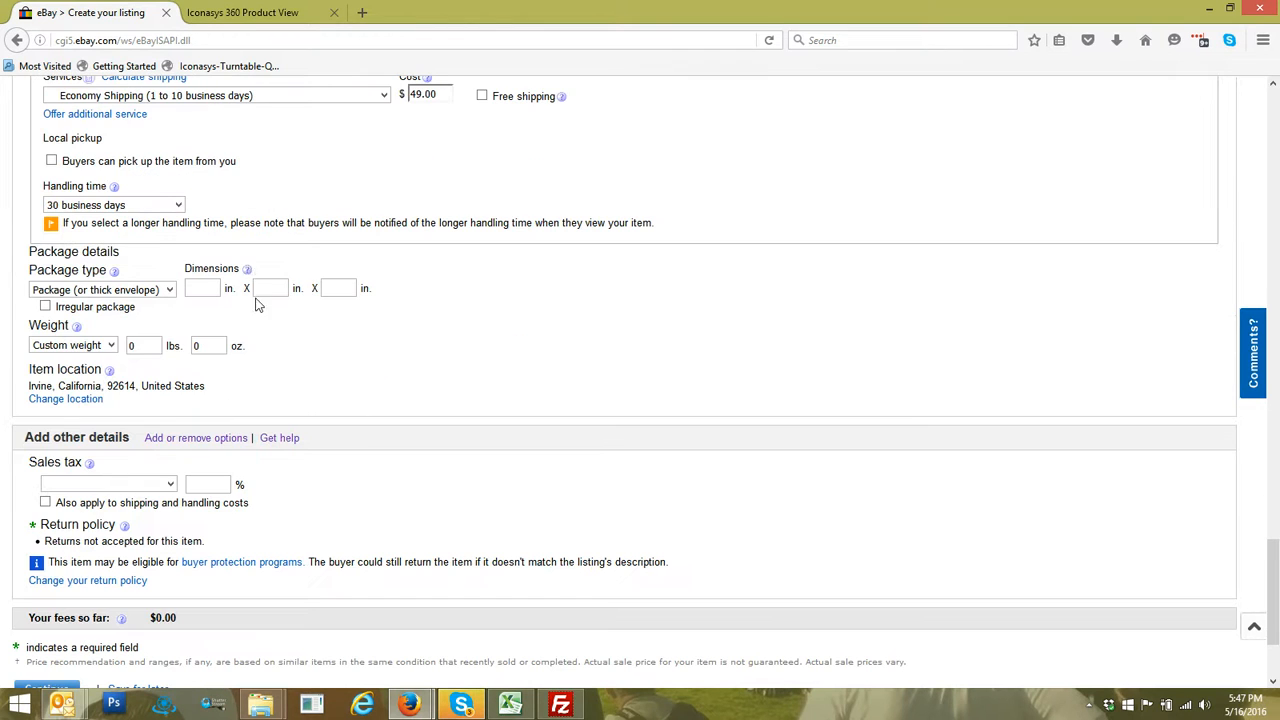
{"action": "mouse_move", "coordinate": [548, 200]}
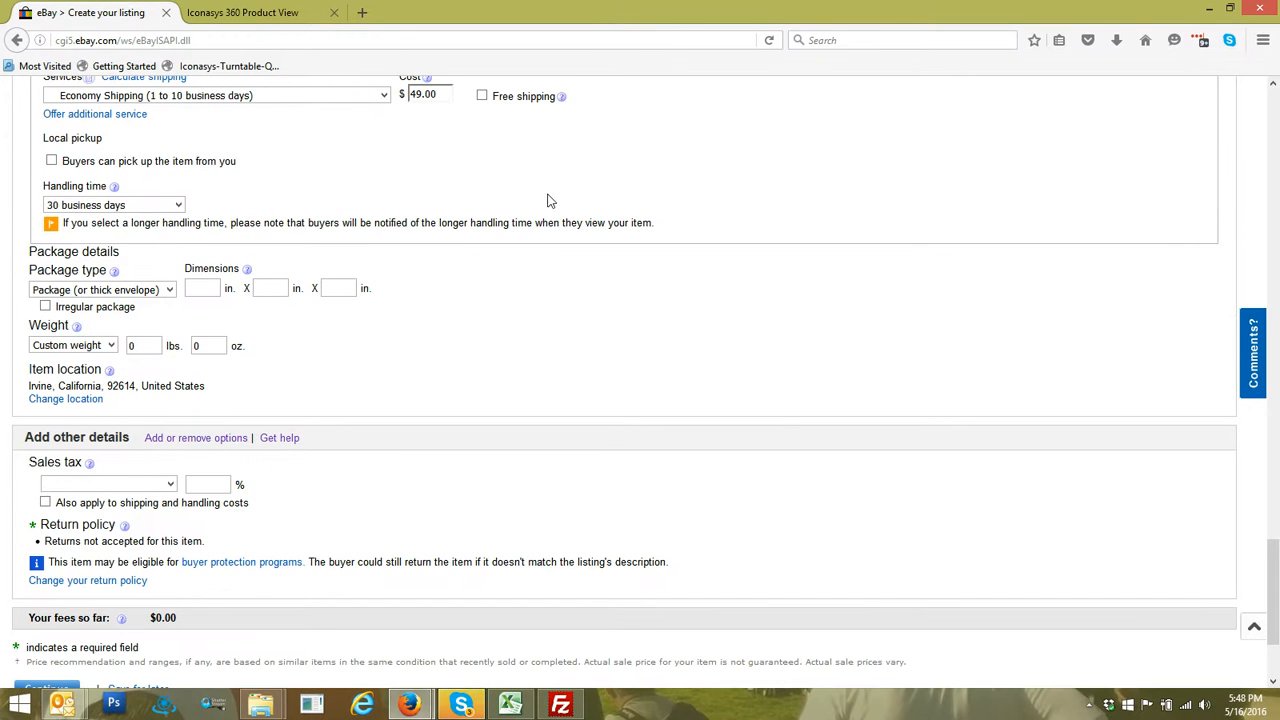
Continue from the bottom of the form to the Review your listing page.
{"action": "scroll", "scroll_direction": "down", "scroll_amount": 3}
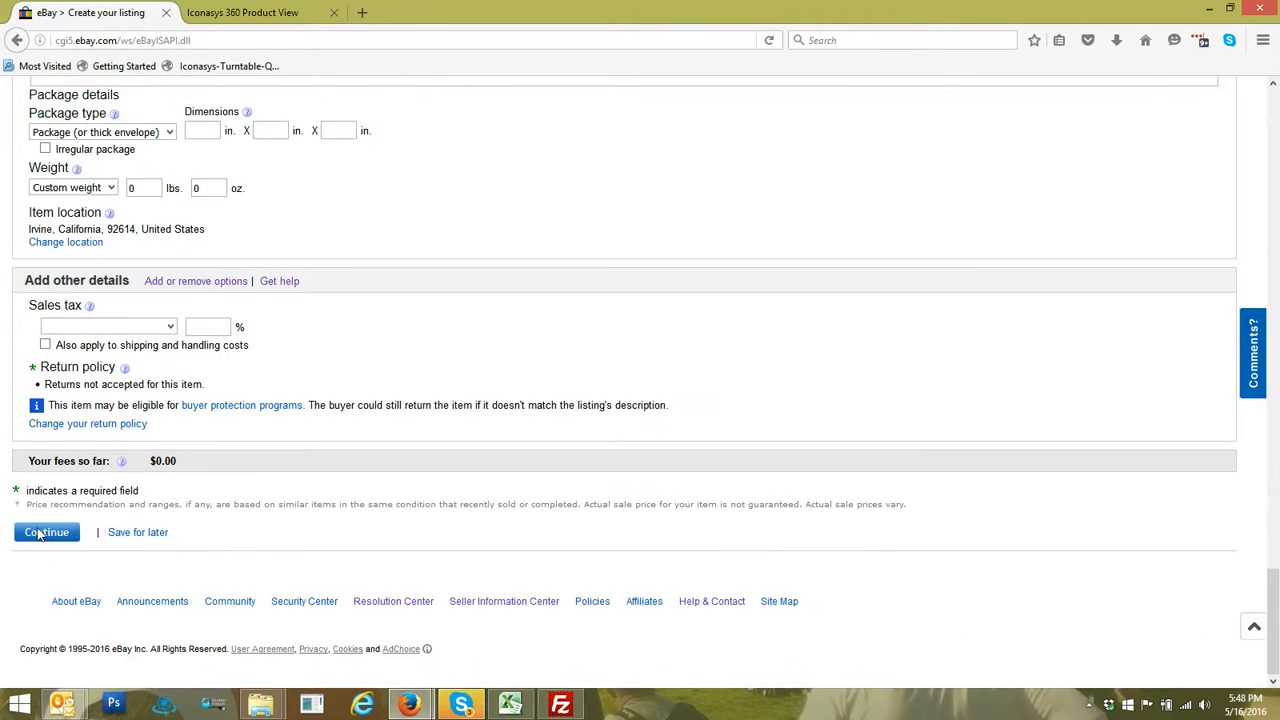
{"action": "left_click", "coordinate": [46, 532]}
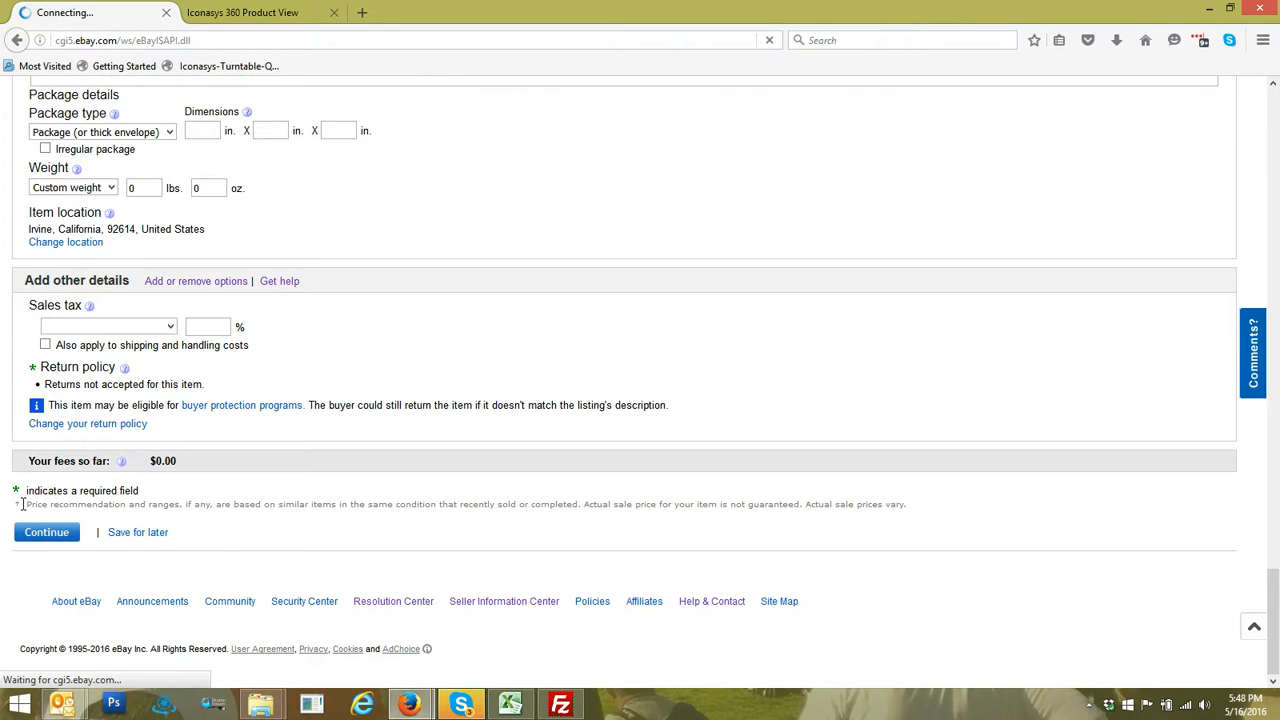
{"action": "left_click", "coordinate": [46, 532]}
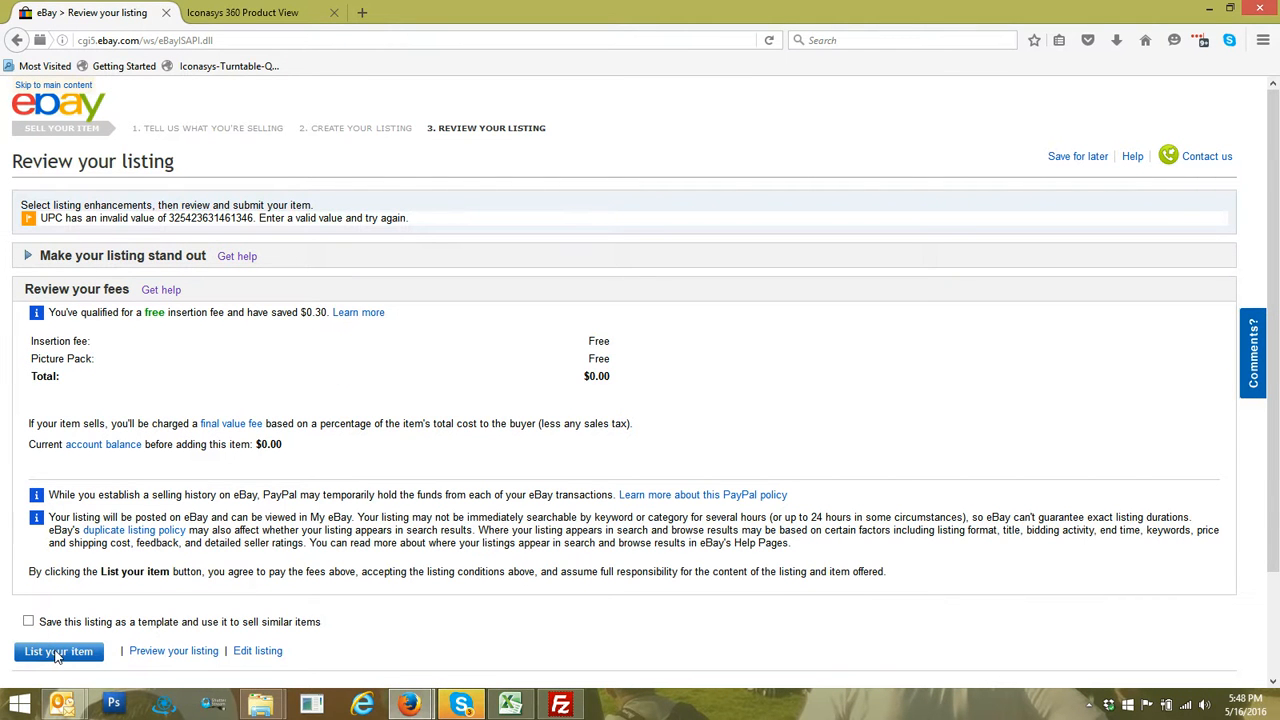
List the item live, then follow the Womens Shoe - TEST link from the confirmation page.
{"action": "left_click", "coordinate": [58, 652]}
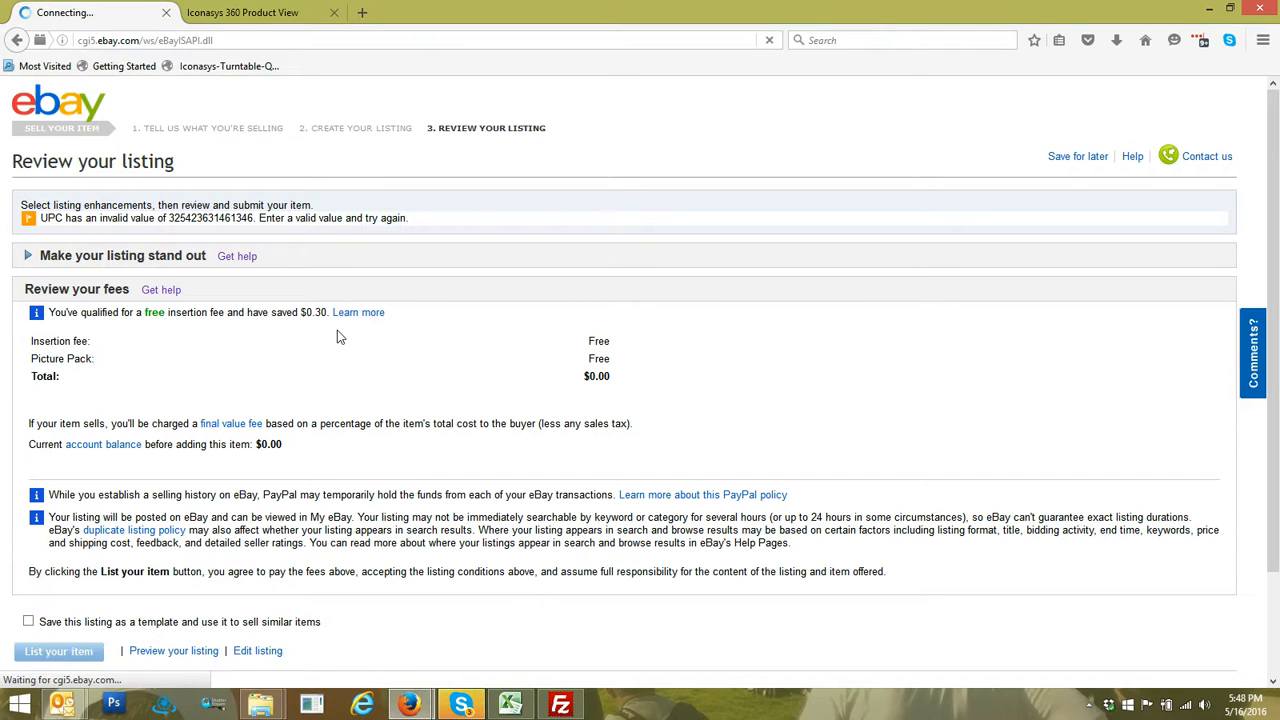
{"action": "left_click", "coordinate": [58, 652]}
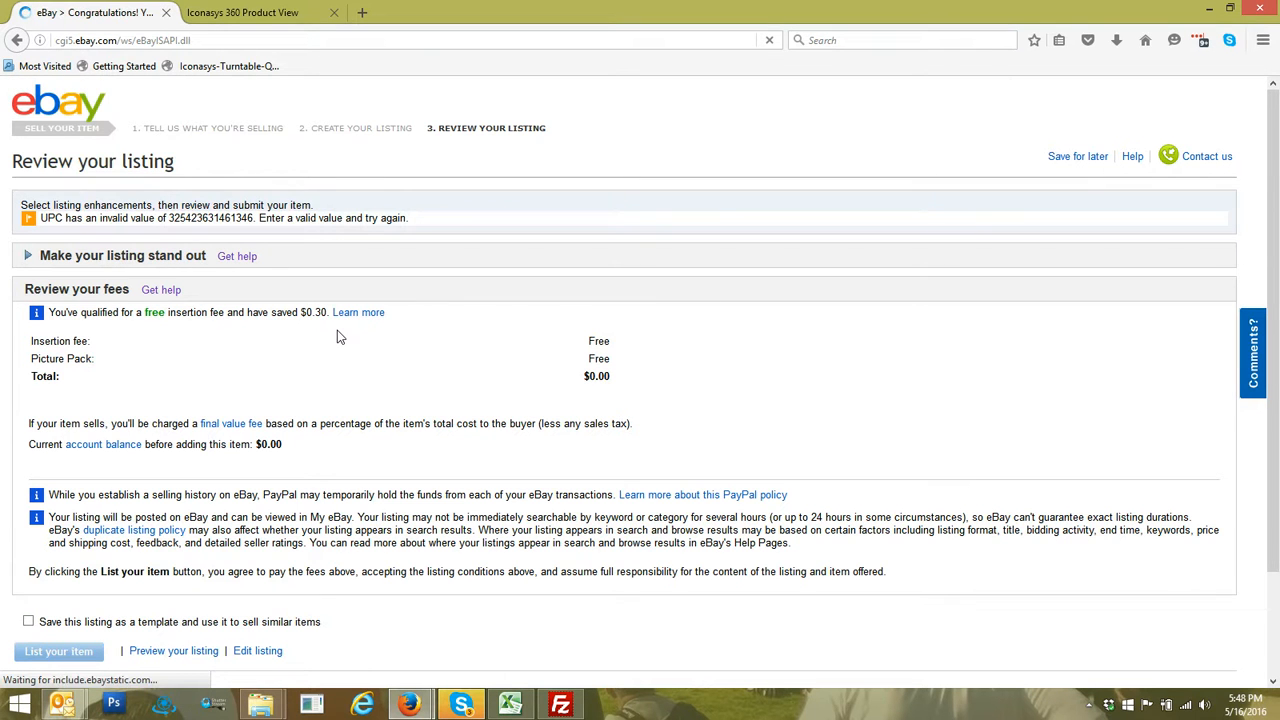
{"action": "left_click", "coordinate": [58, 652]}
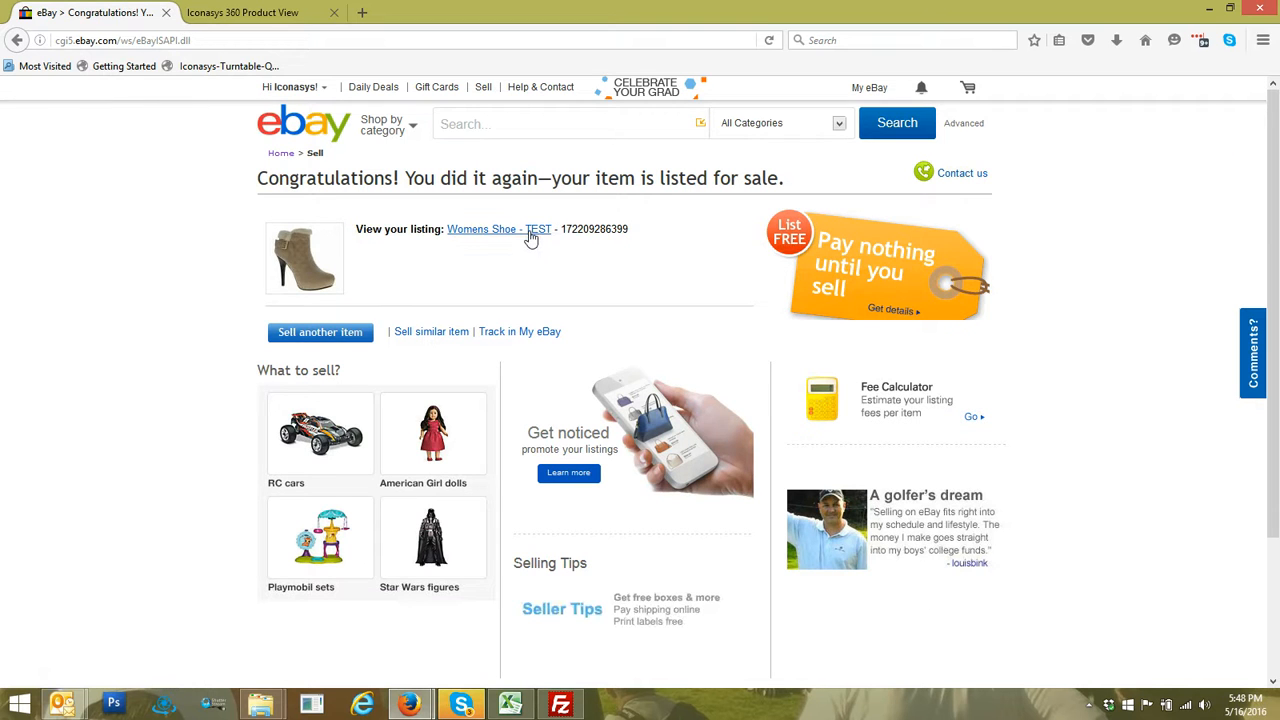
{"action": "left_click", "coordinate": [498, 228]}
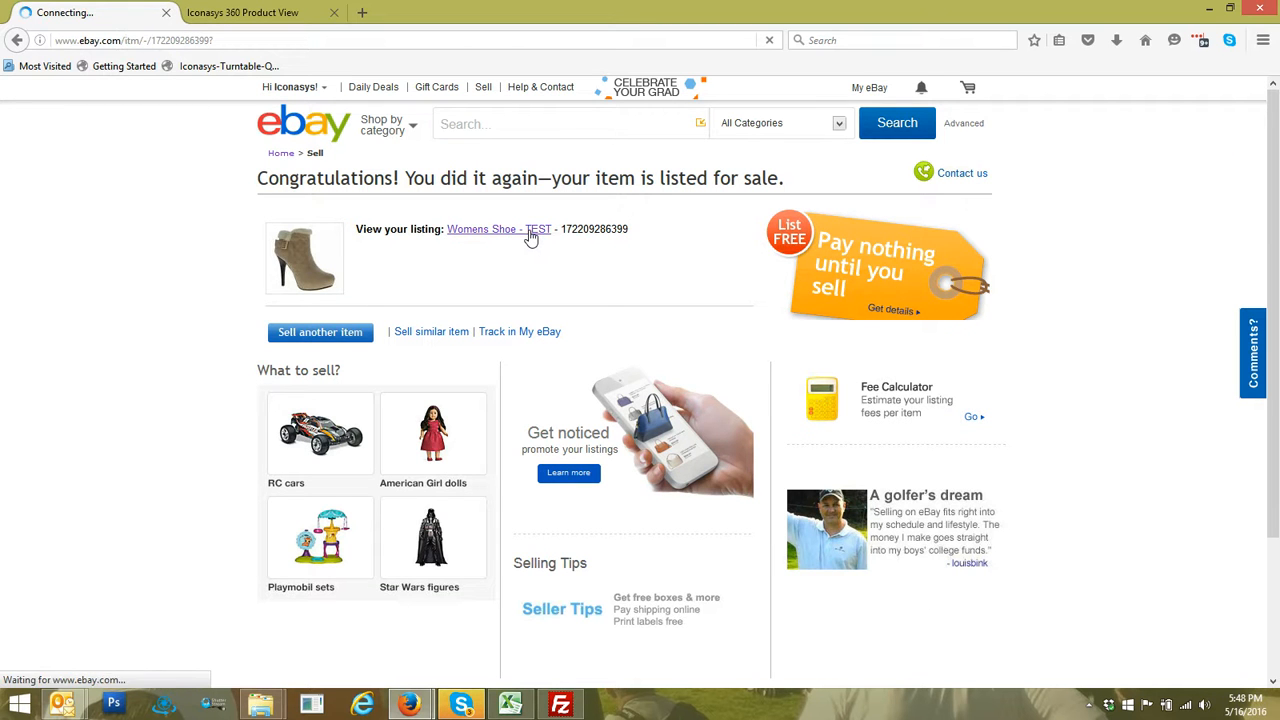
View the live listing's photos, switching to the second boot picture.
{"action": "left_click", "coordinate": [498, 228]}
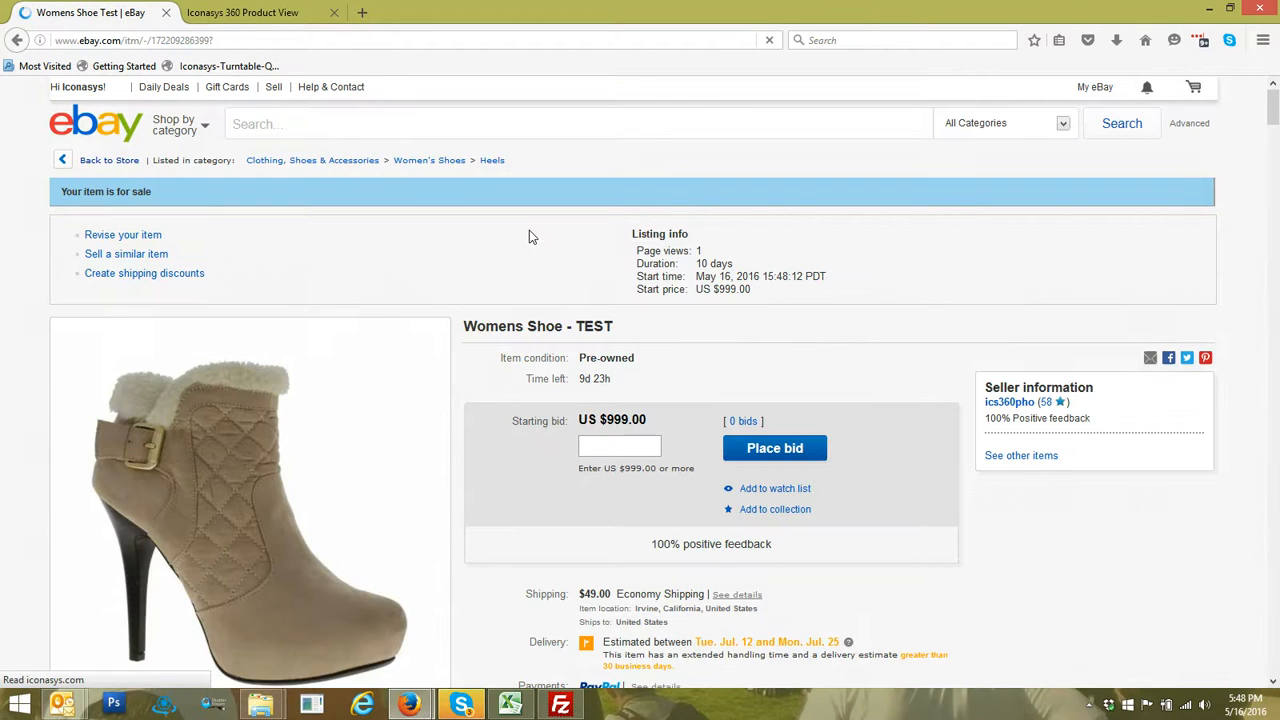
{"action": "scroll", "scroll_direction": "down", "scroll_amount": 3}
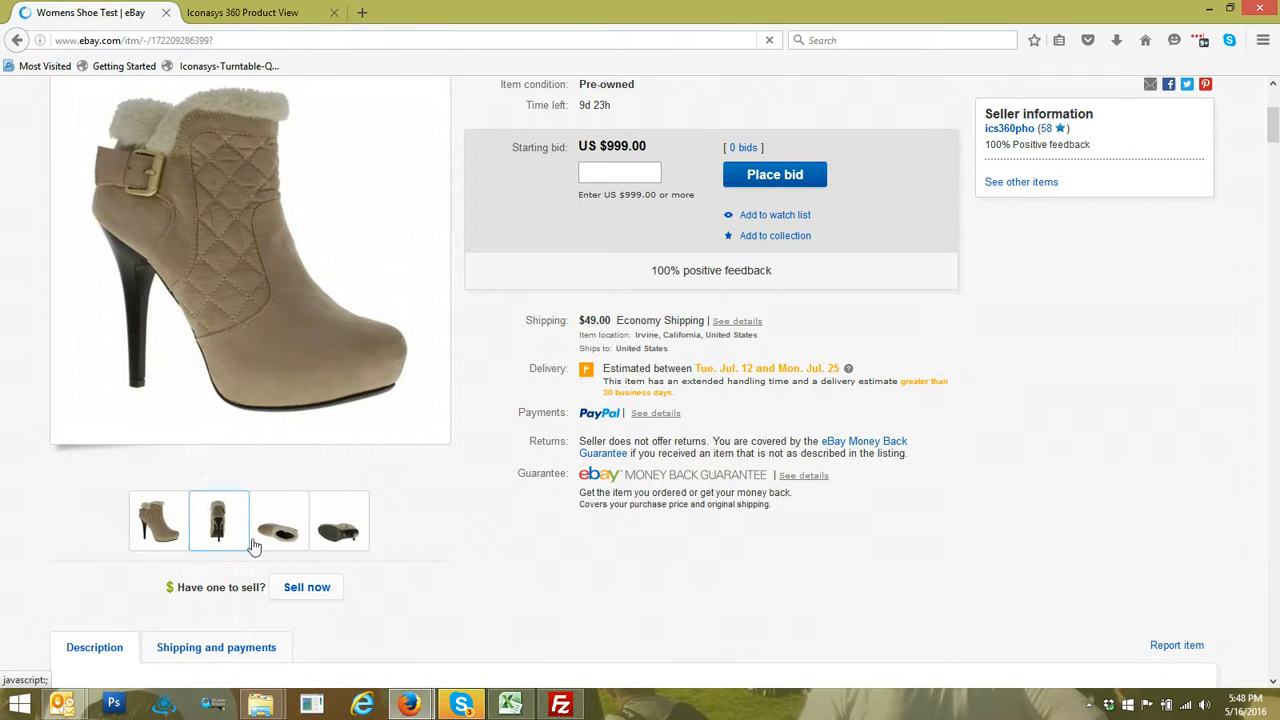
{"action": "left_click", "coordinate": [340, 520]}
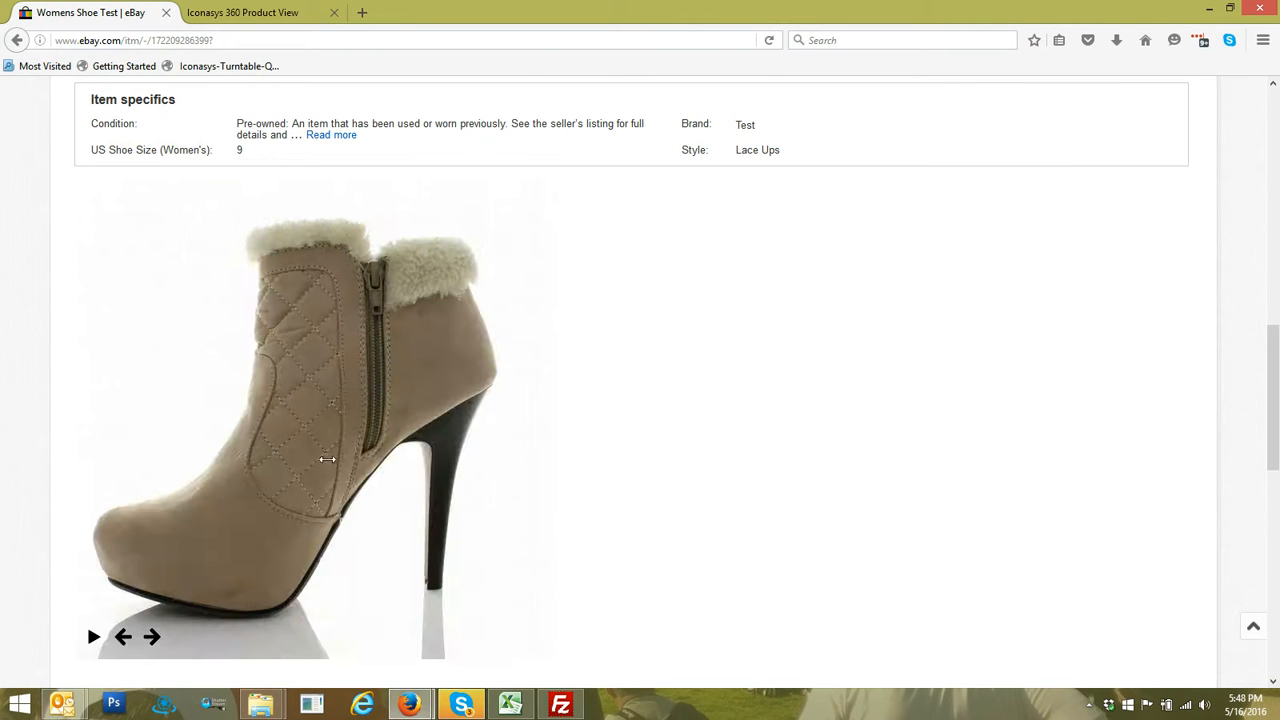
Play the embedded 360 viewer in the description and spin the boot to several angles.
{"action": "left_click", "coordinate": [92, 636]}
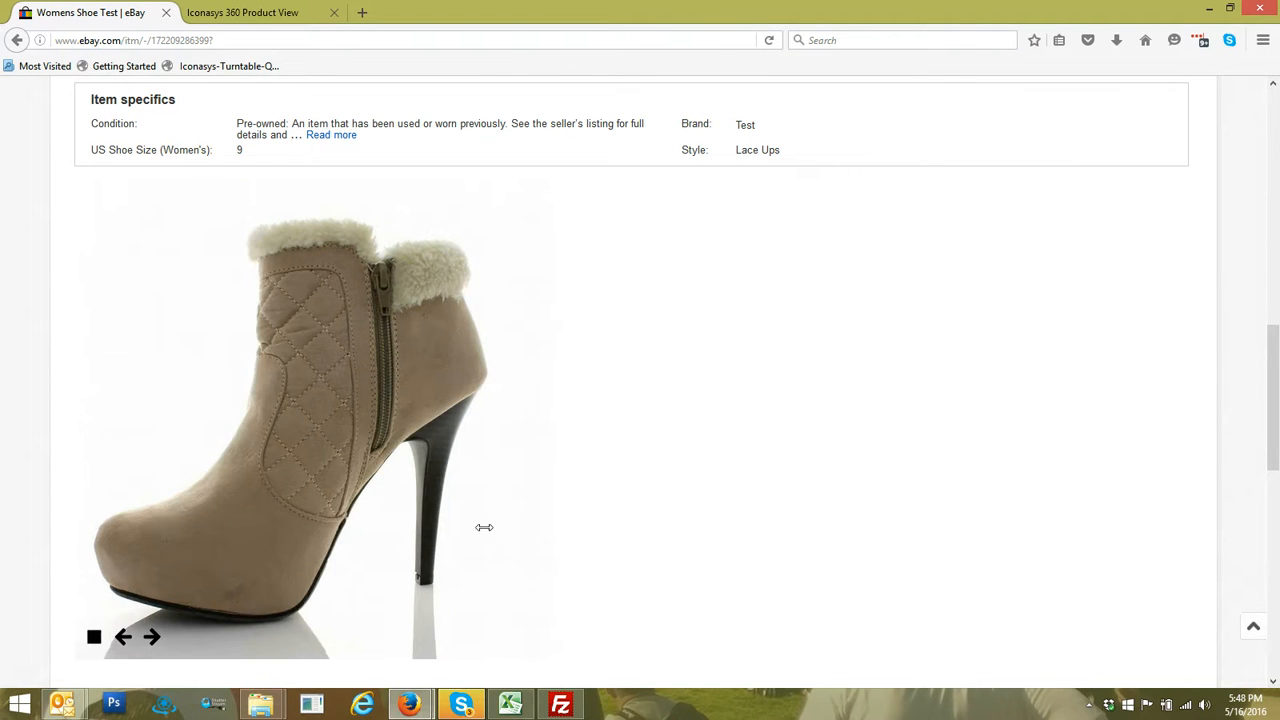
{"action": "left_click_drag", "start_coordinate": [484, 528], "coordinate": [296, 500]}
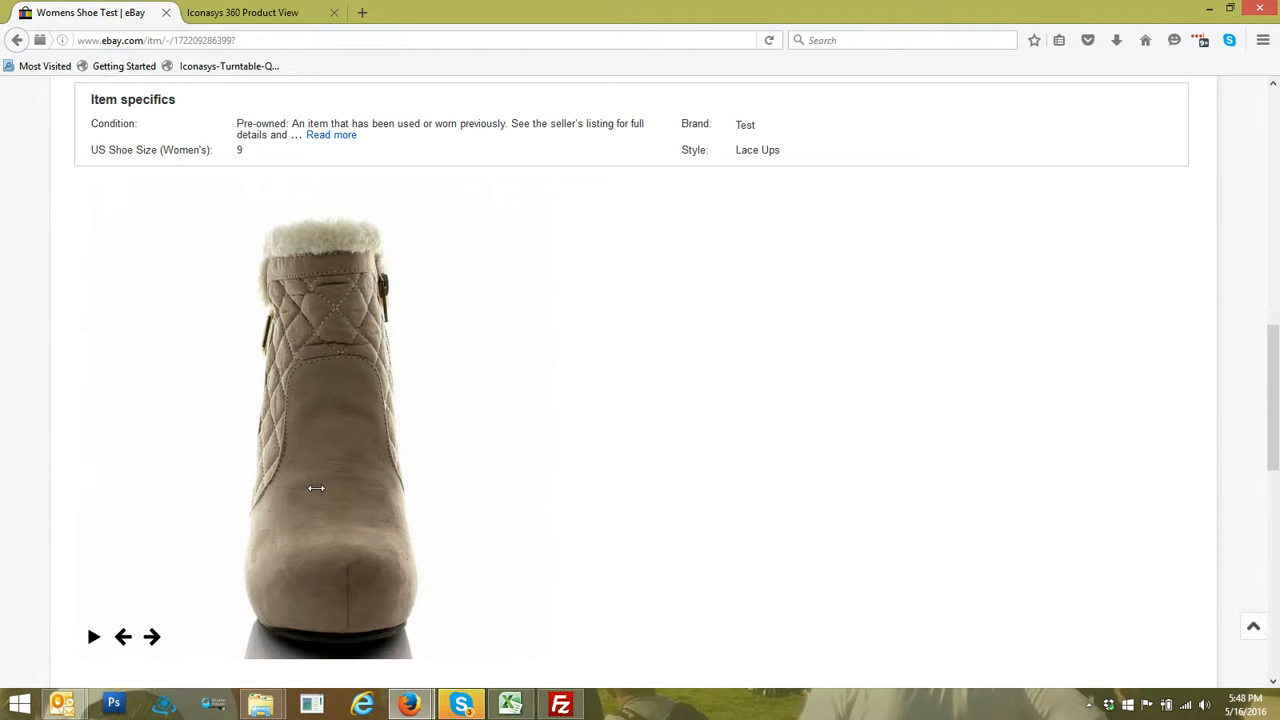
{"action": "left_click", "coordinate": [94, 636]}
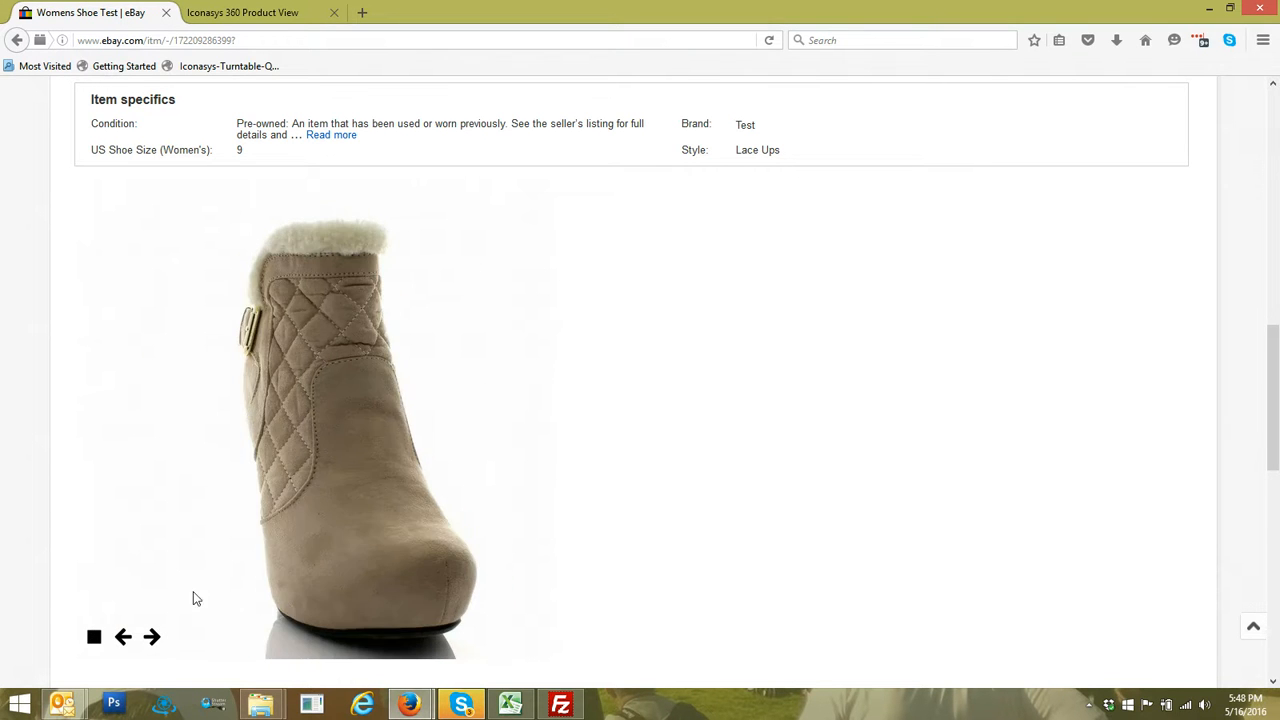
{"action": "left_click_drag", "start_coordinate": [196, 596], "coordinate": [296, 510]}
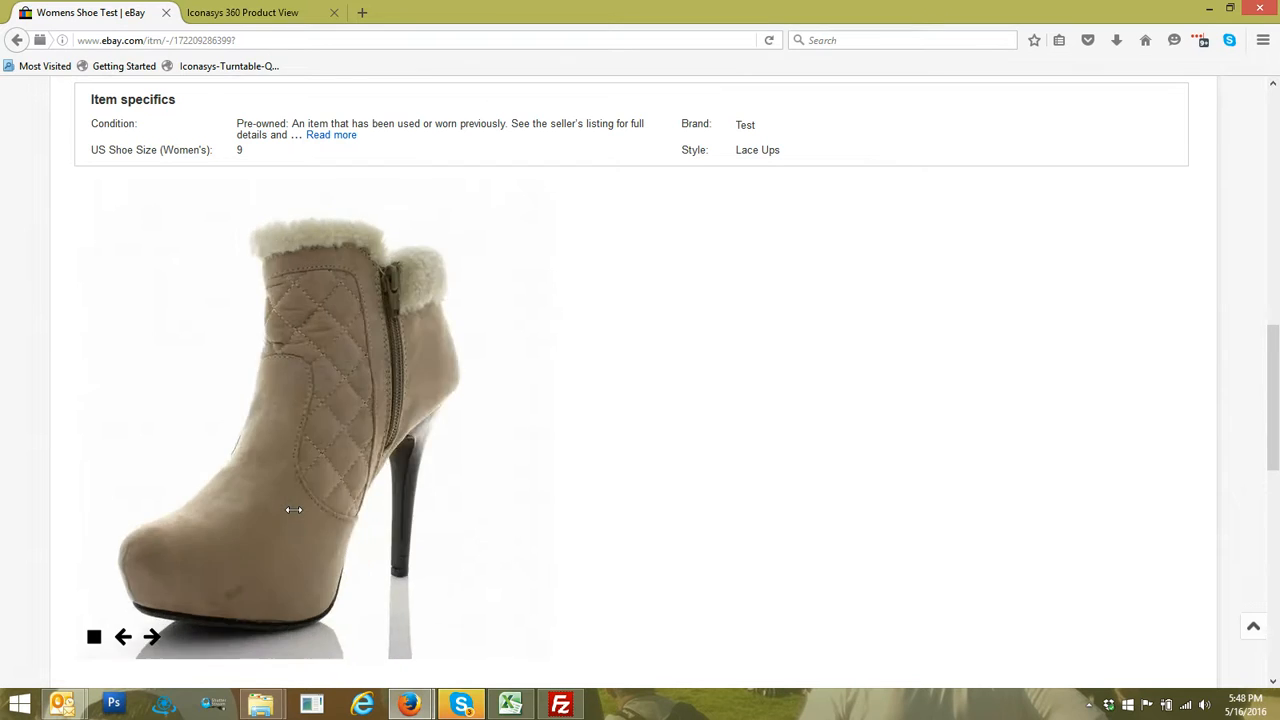